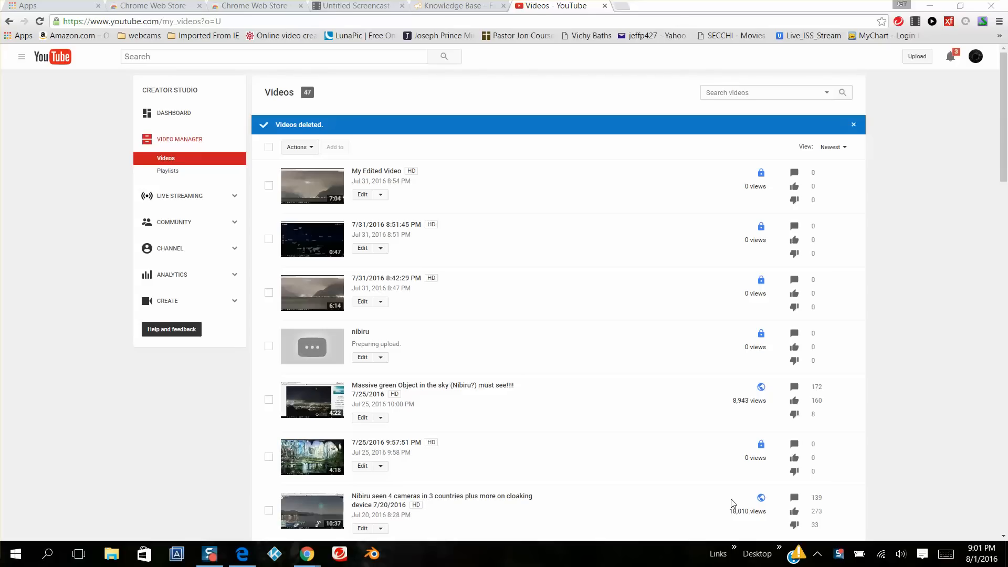
mouse_move(5, 216)
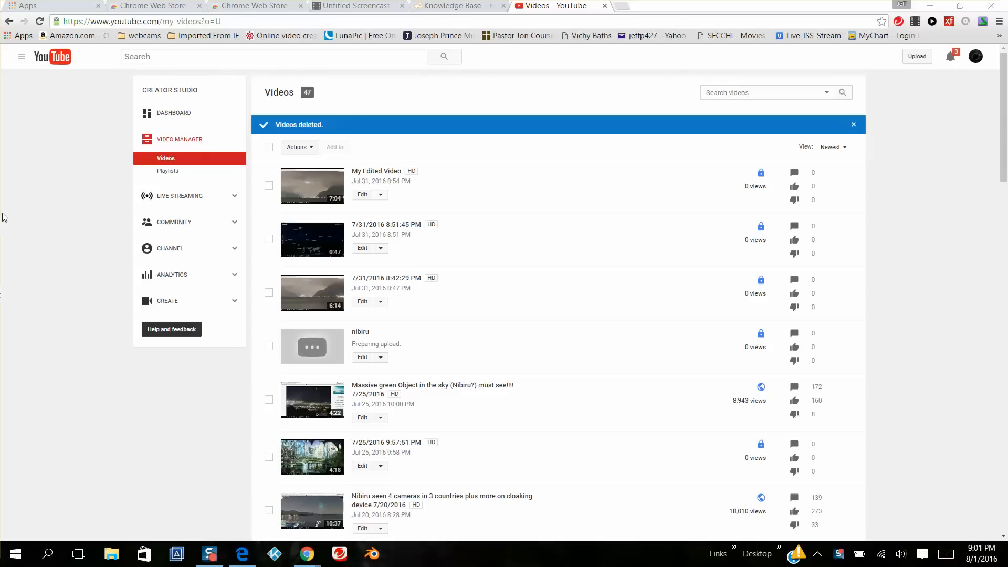
mouse_move(8, 36)
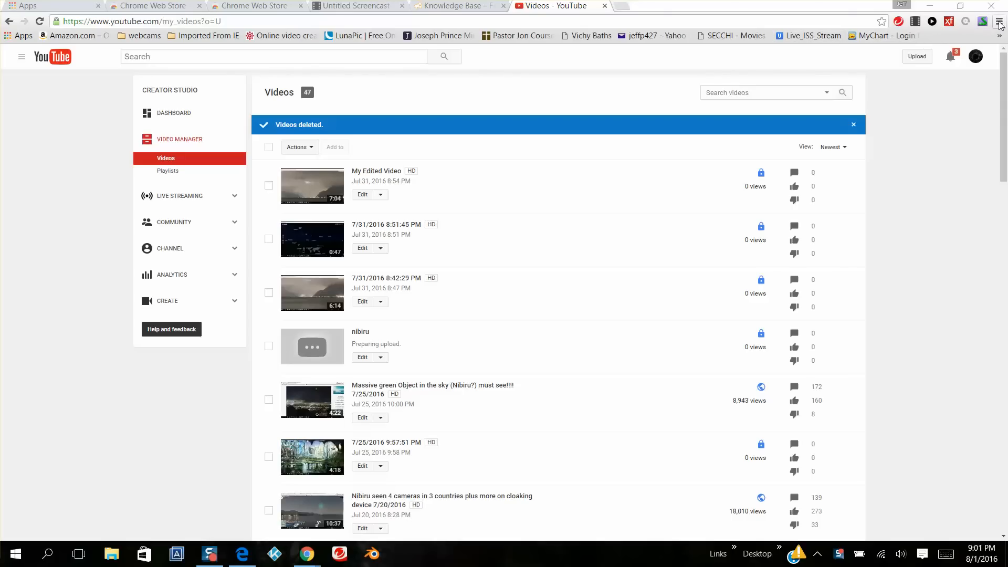
mouse_move(1001, 22)
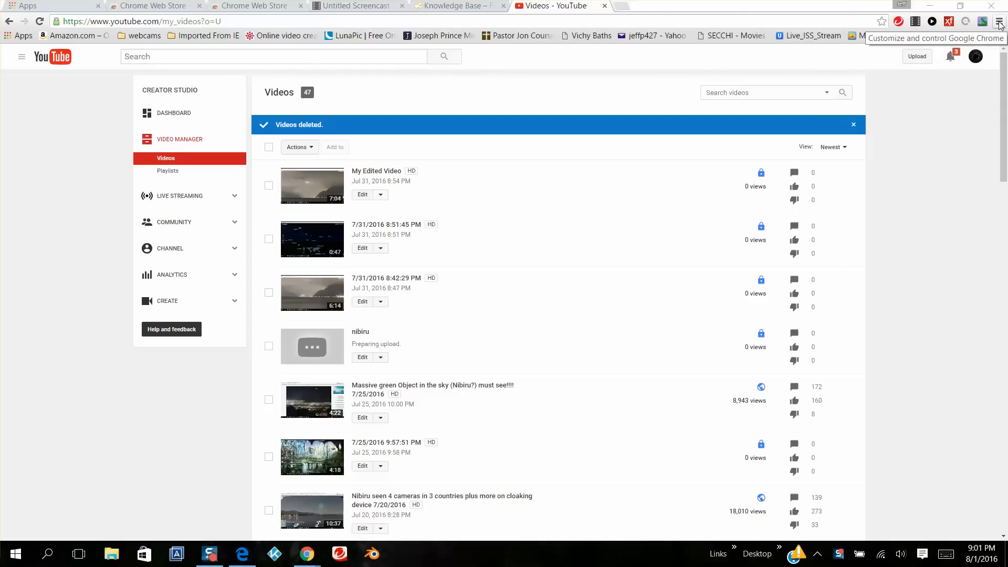
Step: Reach Chrome's Extensions page via More tools and scroll through the installed list
click(998, 21)
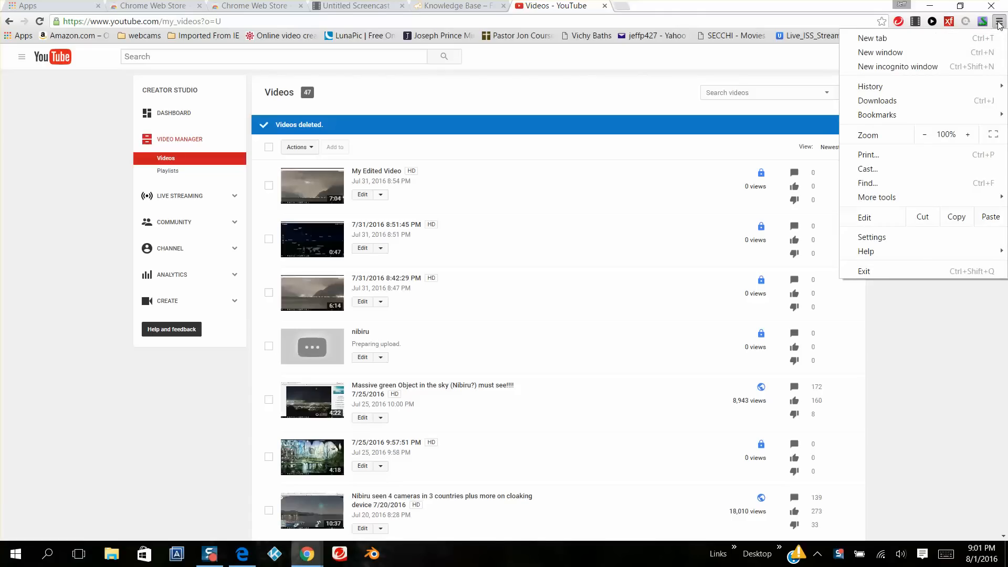
mouse_move(890, 183)
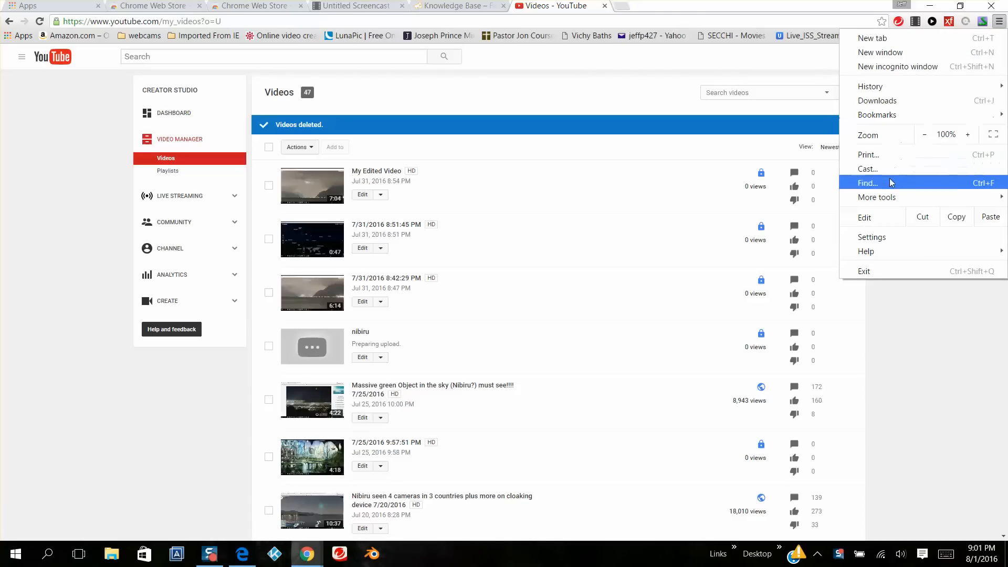
mouse_move(877, 197)
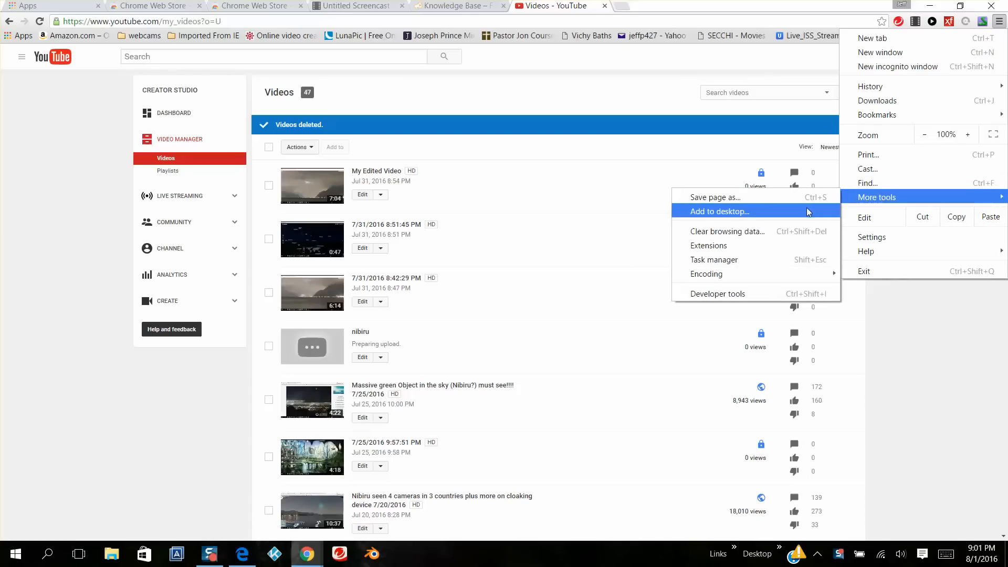
mouse_move(719, 245)
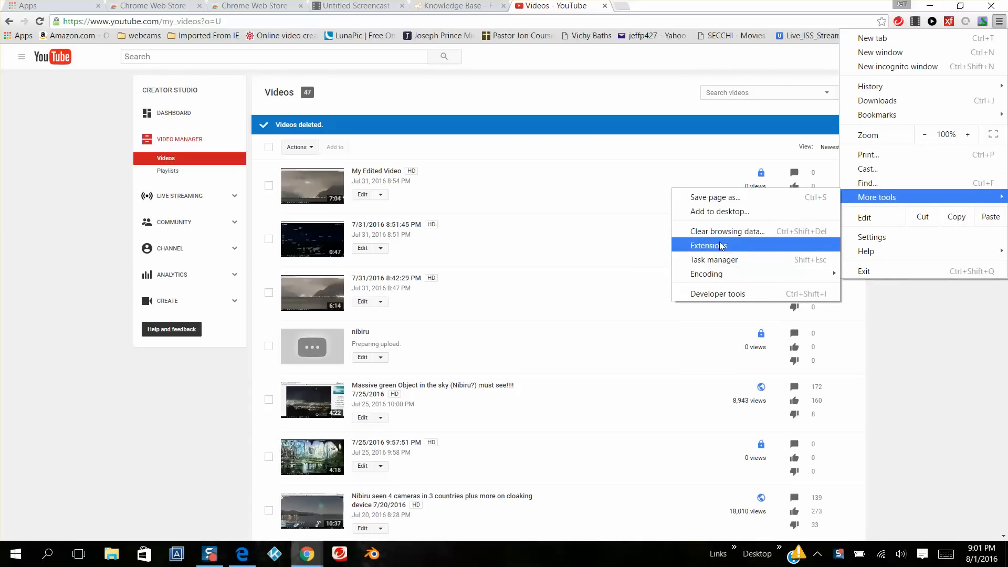
click(708, 246)
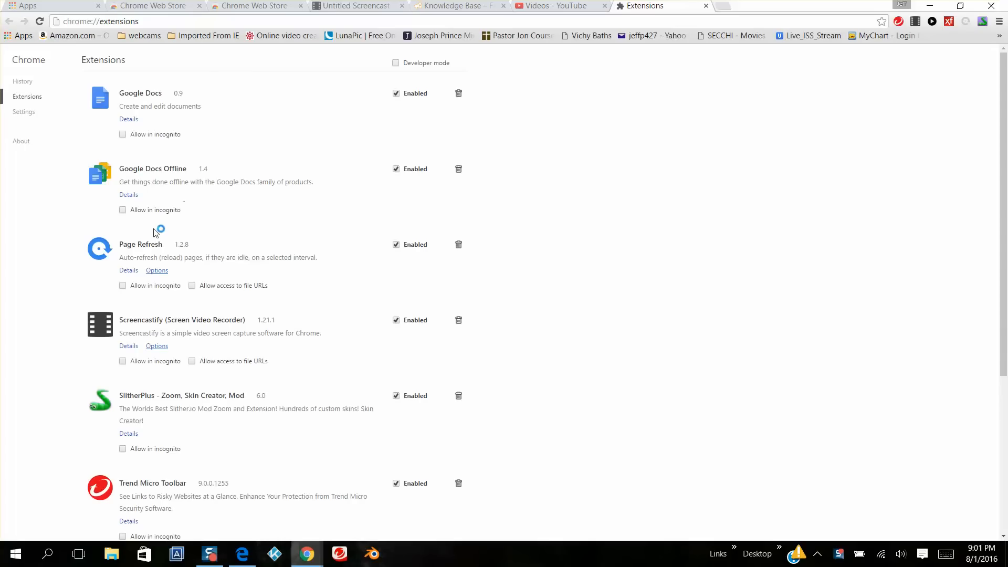
scroll(down, 3)
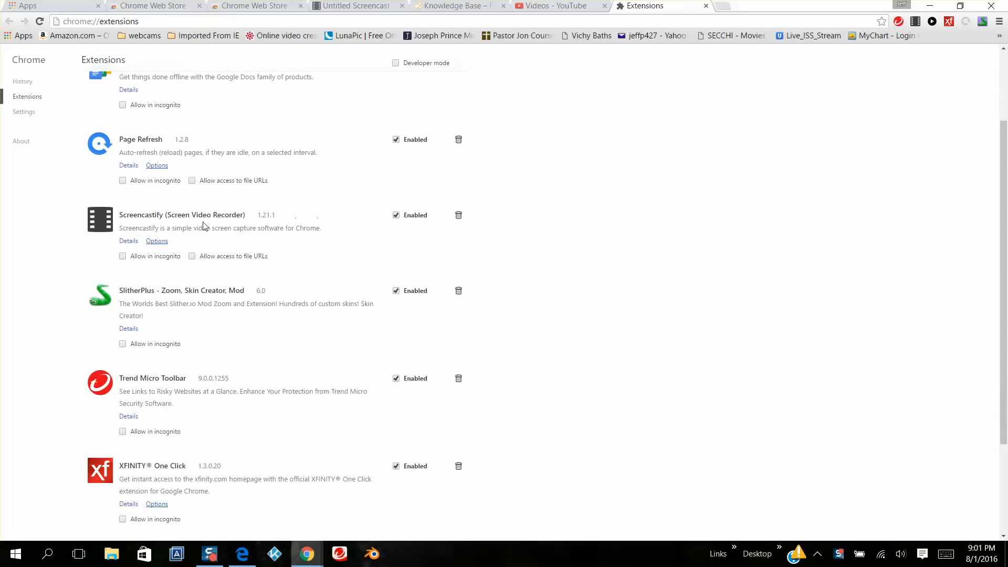
scroll(down, 3)
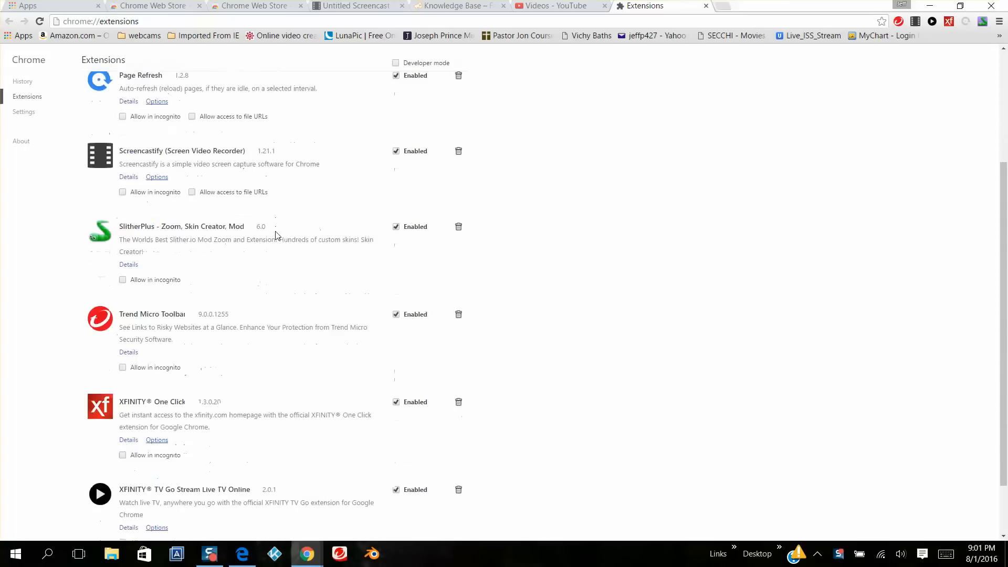
scroll(down, 3)
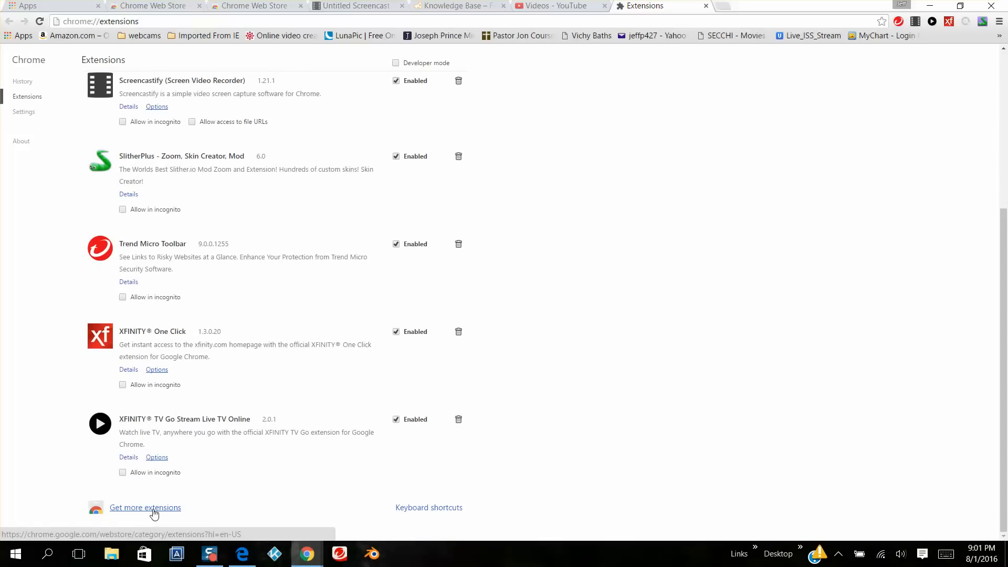
Step: Search the Chrome Web Store for "screencastify" and list its extension results
click(145, 509)
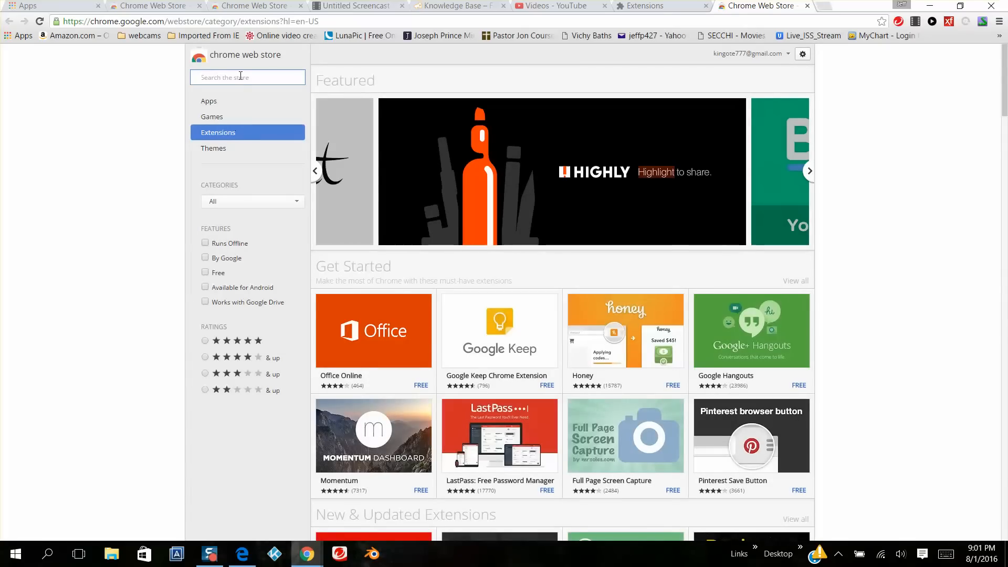
text(s)
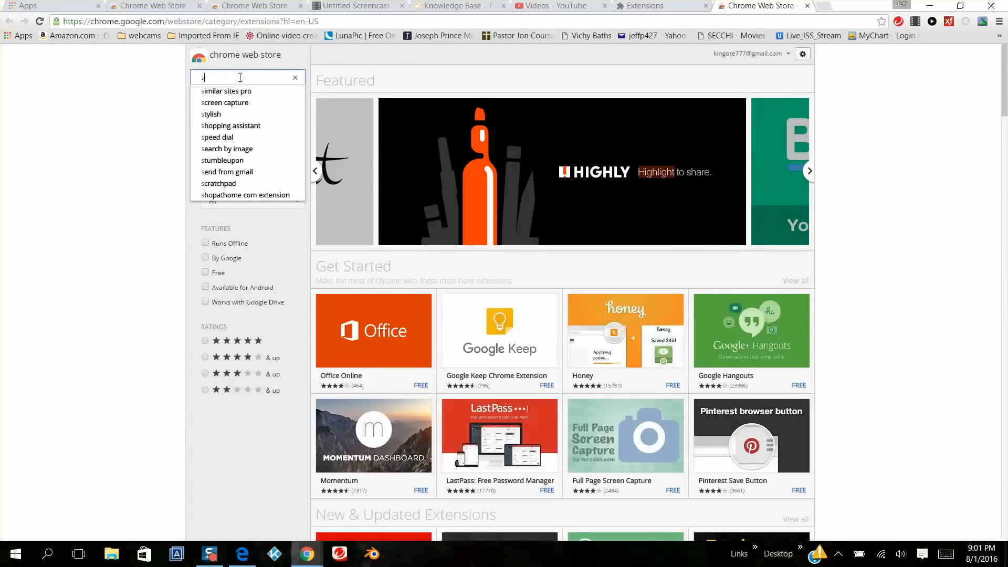
text(cee)
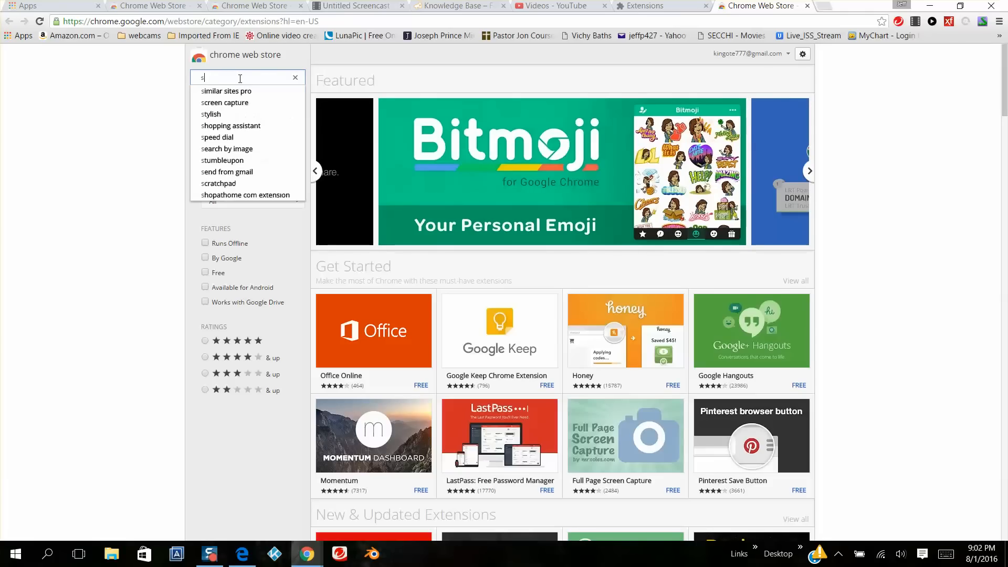
text(cr)
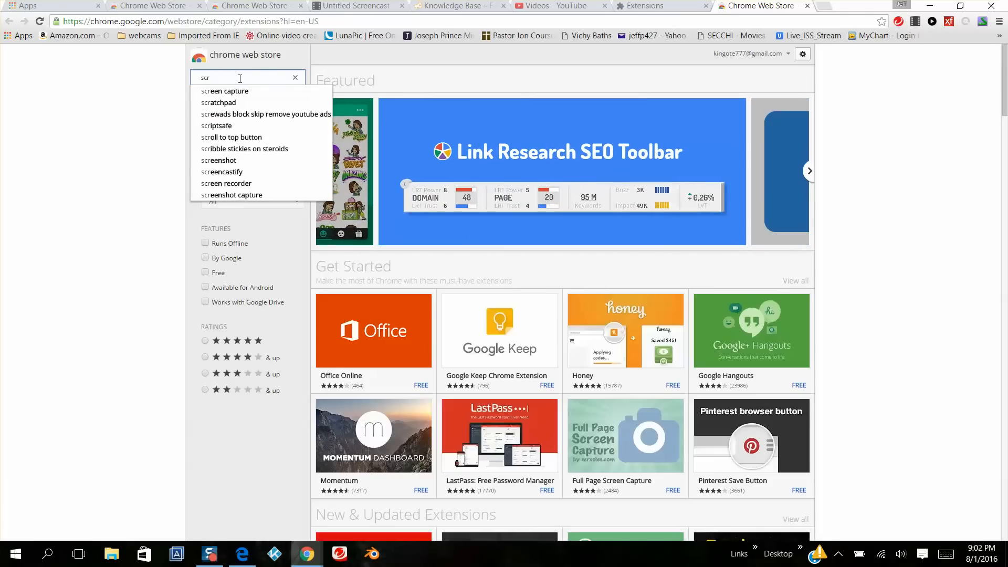
mouse_move(240, 143)
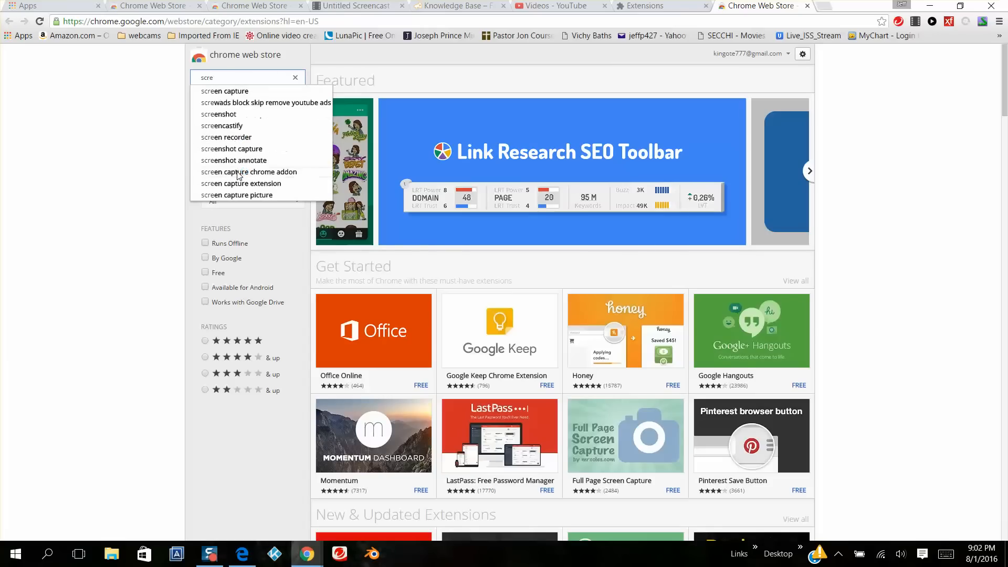
click(222, 126)
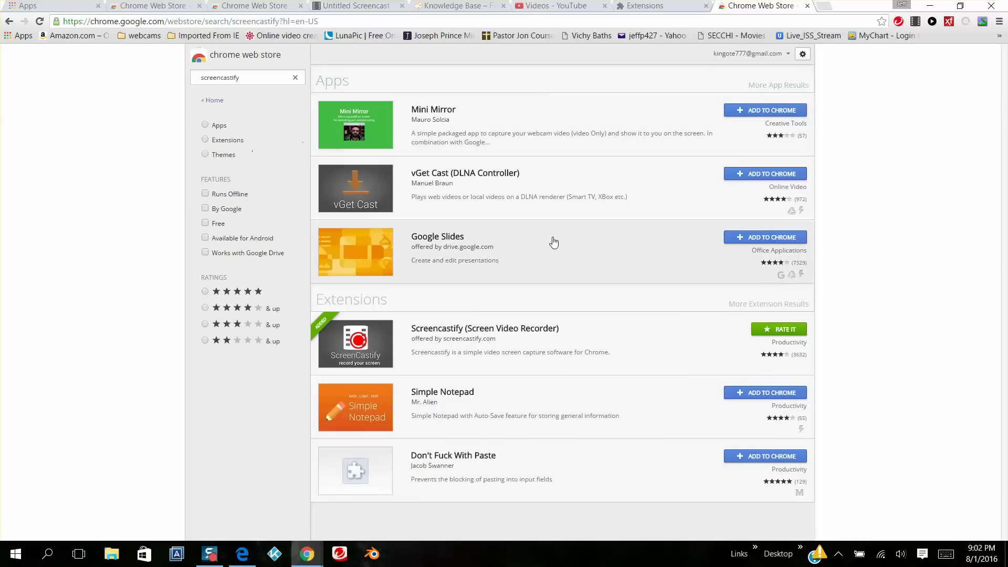
mouse_move(550, 399)
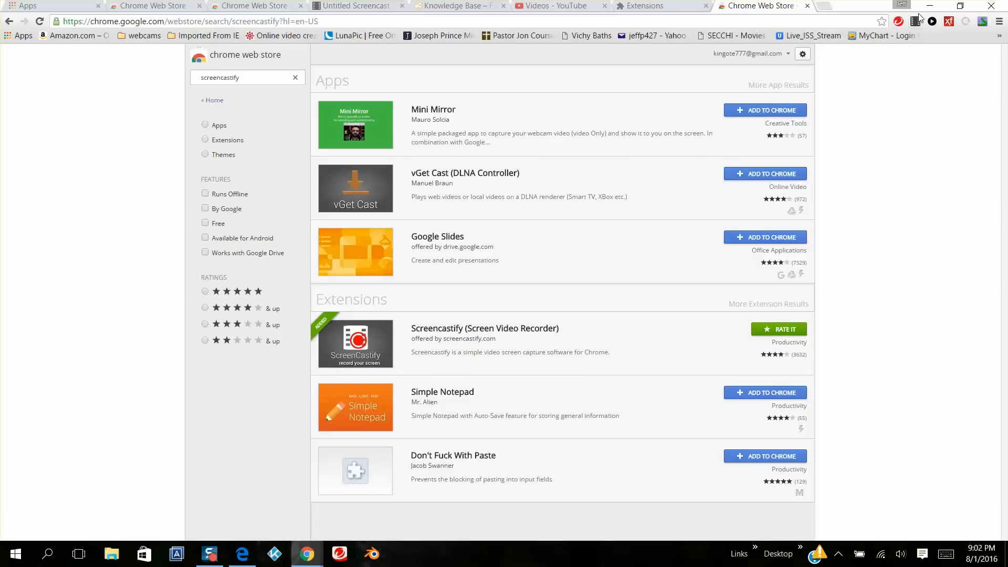
mouse_move(915, 21)
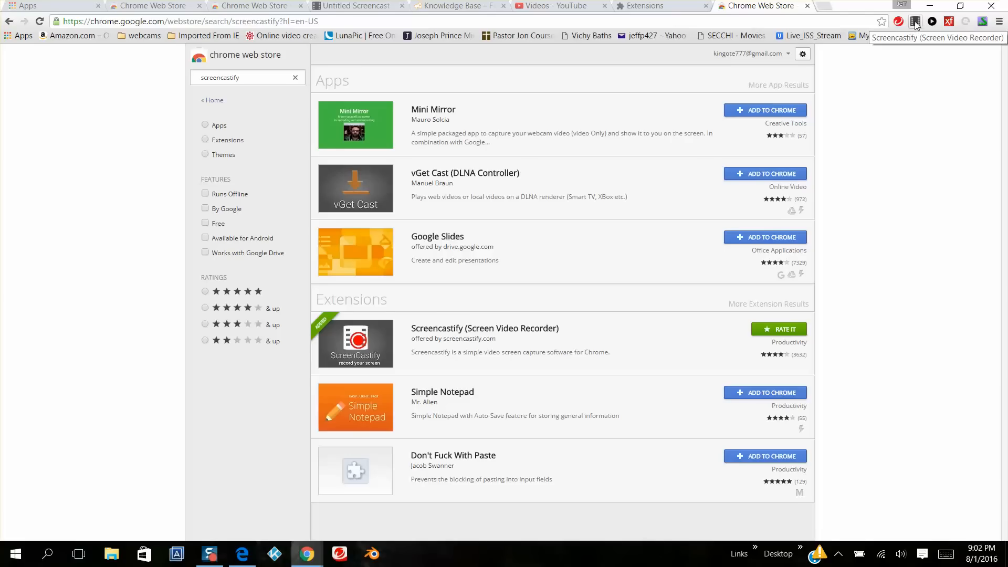
Step: Look over Screencastify's Tab and Cam recording modes, then dismiss the panel
click(914, 21)
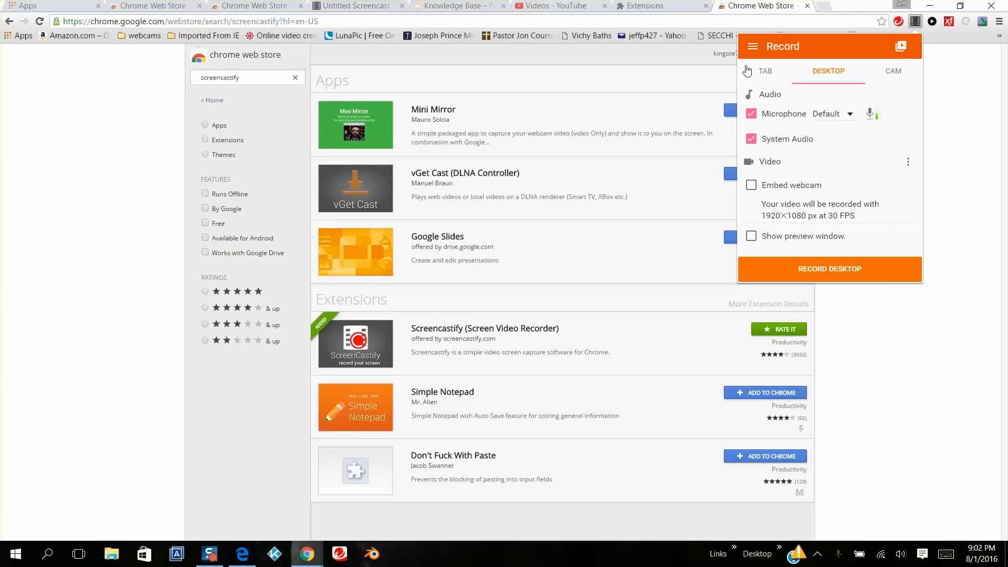
click(764, 71)
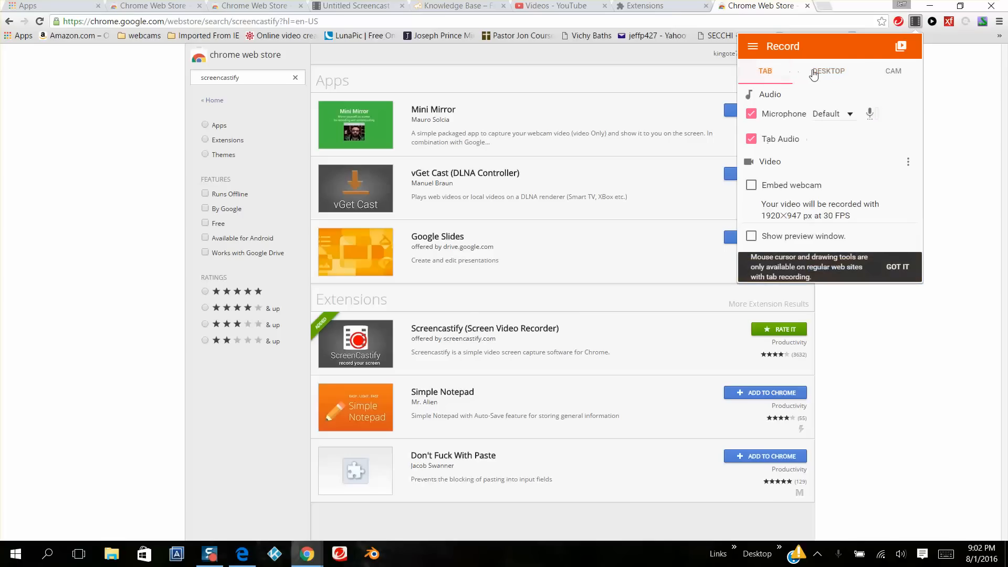
click(892, 71)
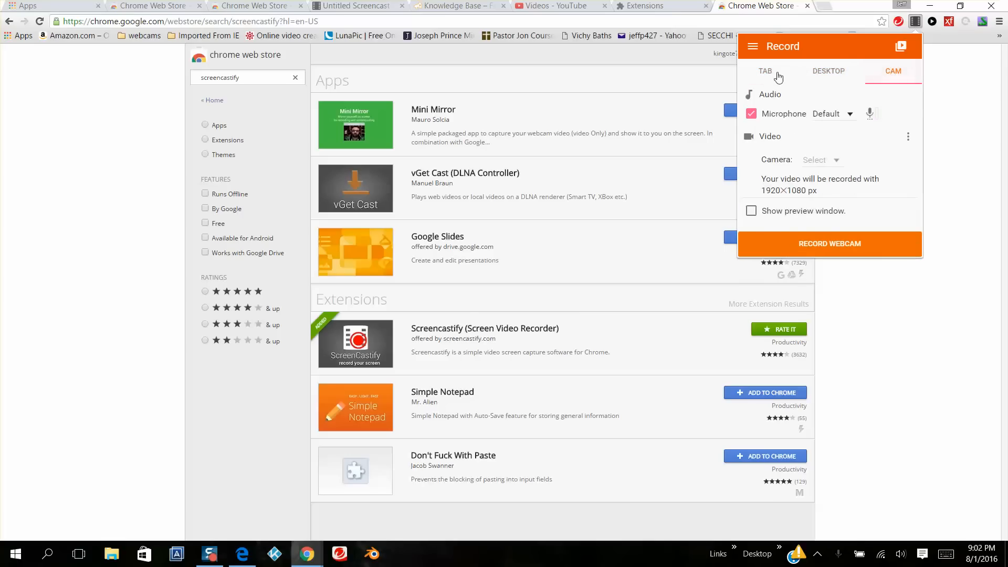
click(554, 5)
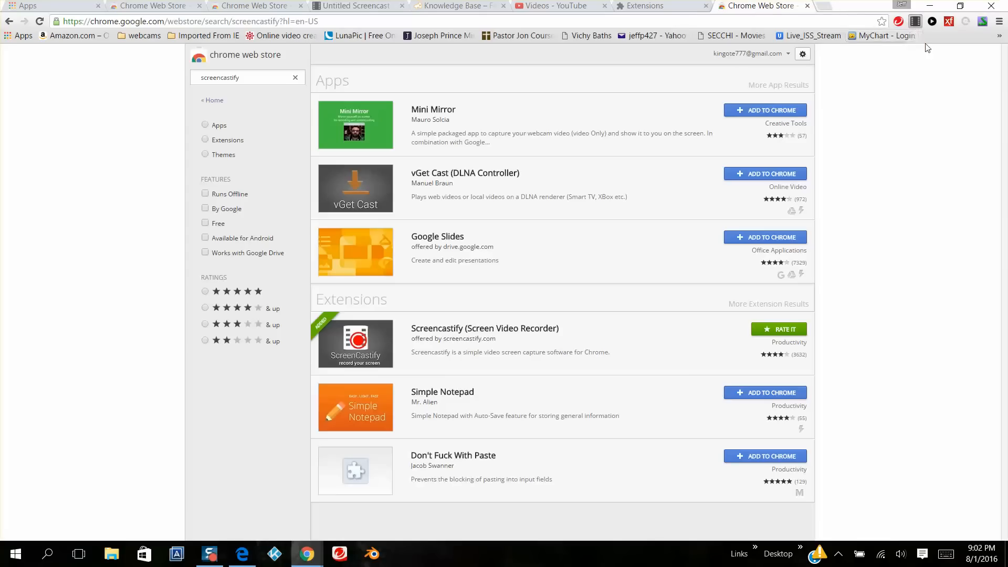
Step: Reopen the Screencastify panel on the Desktop recording mode
click(914, 21)
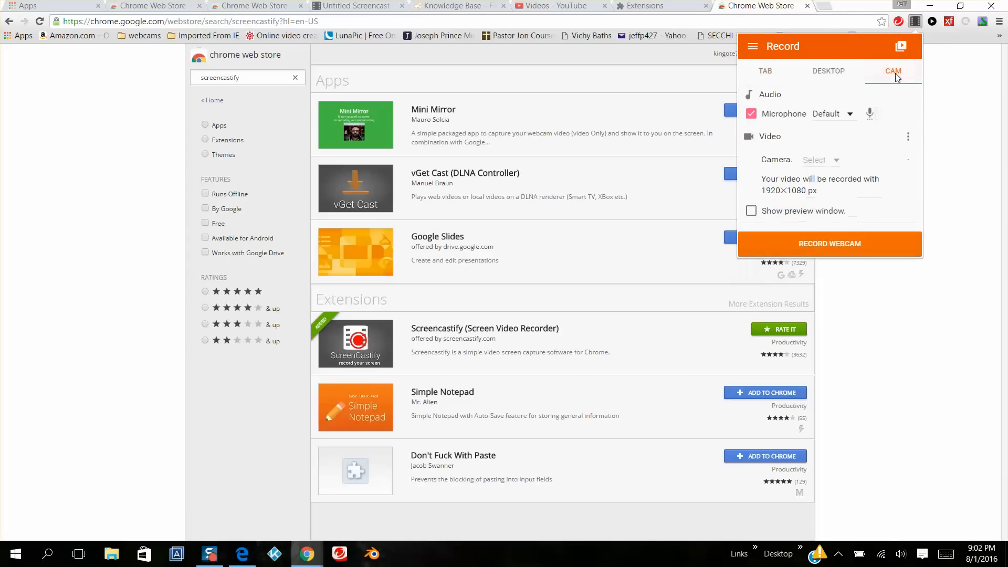
click(829, 71)
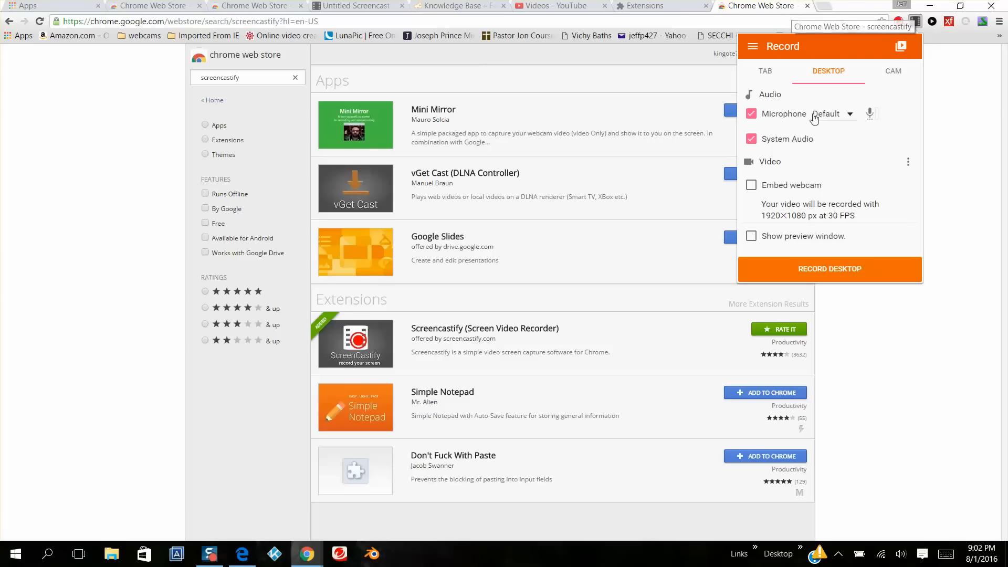
click(751, 113)
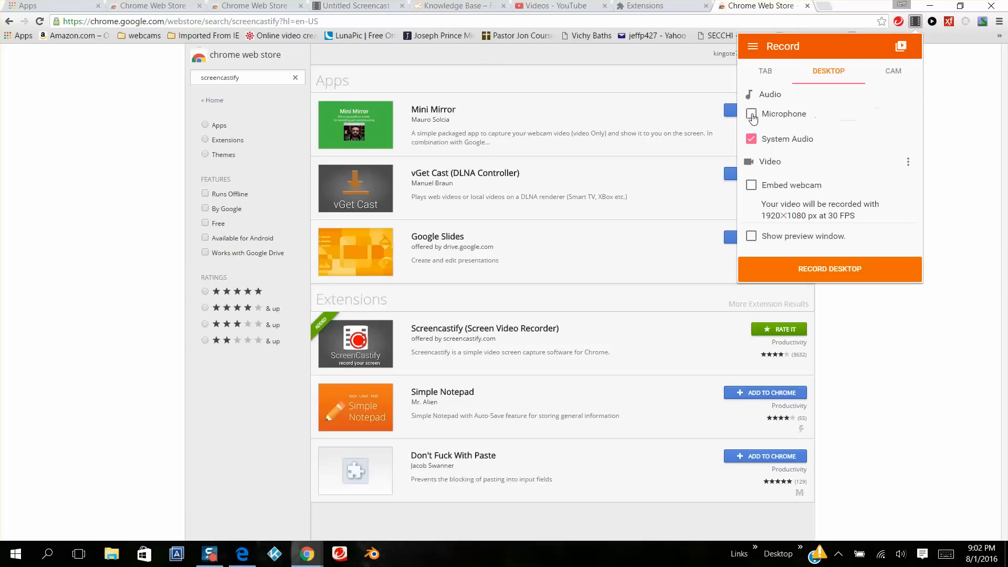
click(751, 113)
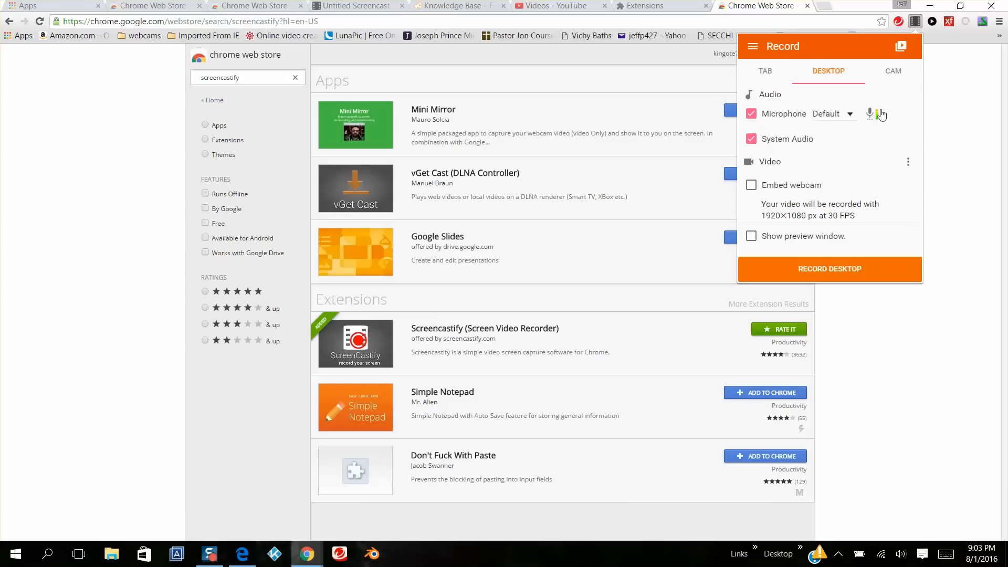
mouse_move(837, 135)
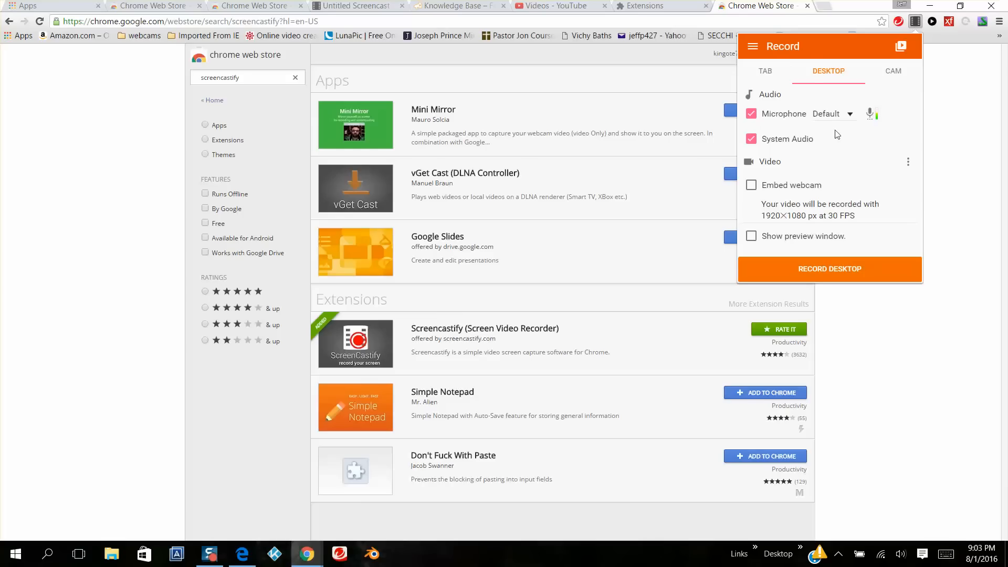
click(751, 138)
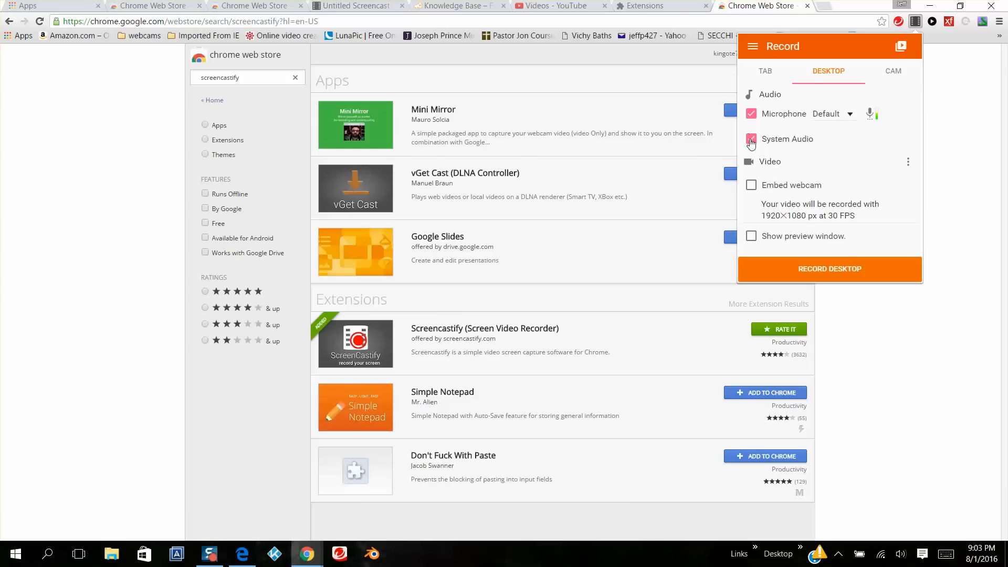
click(751, 139)
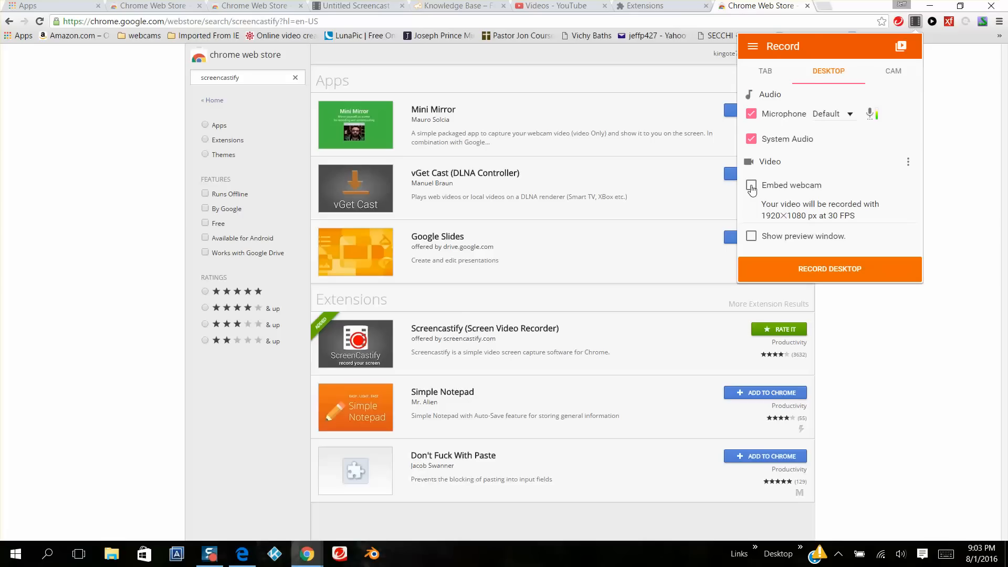
click(751, 186)
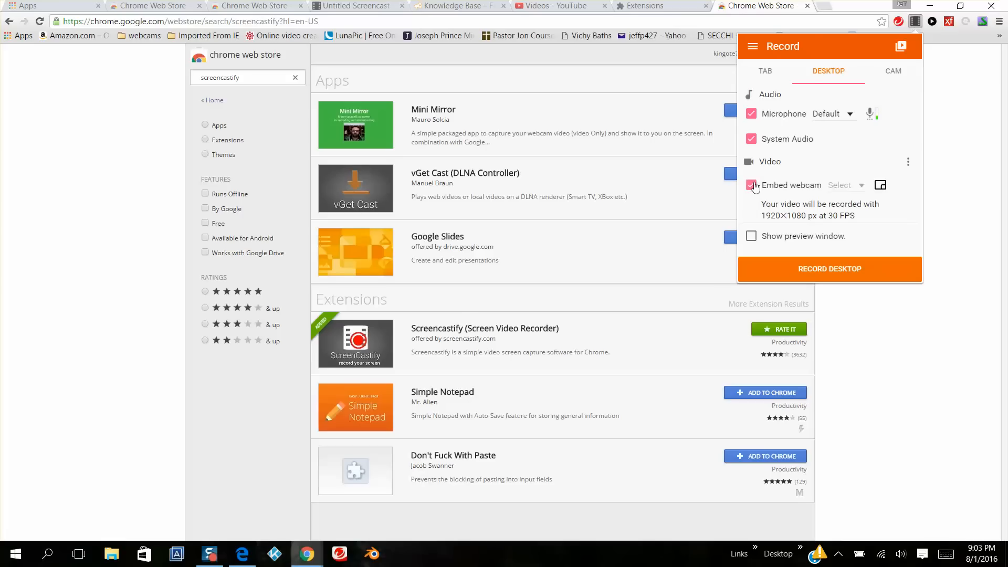
click(750, 185)
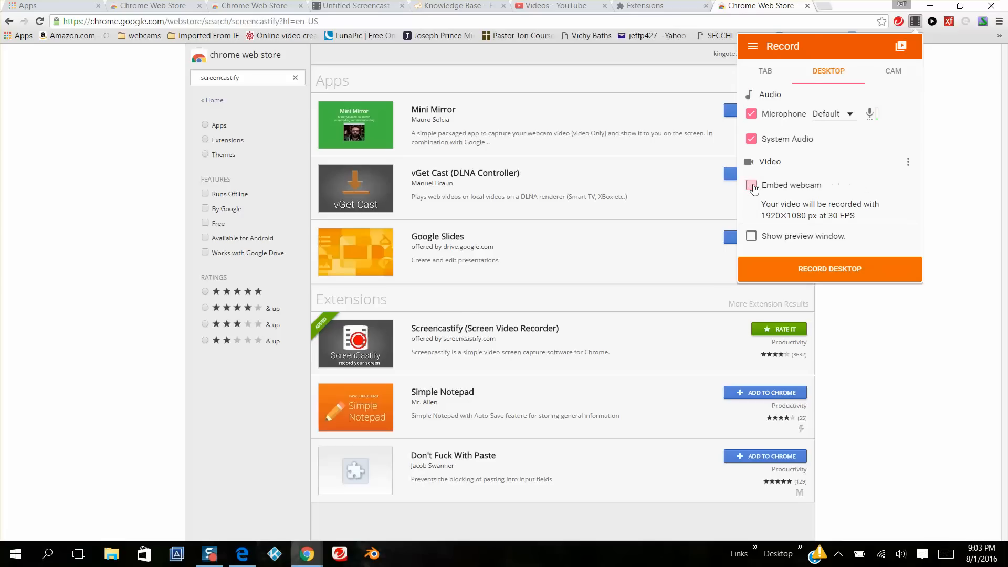
click(750, 185)
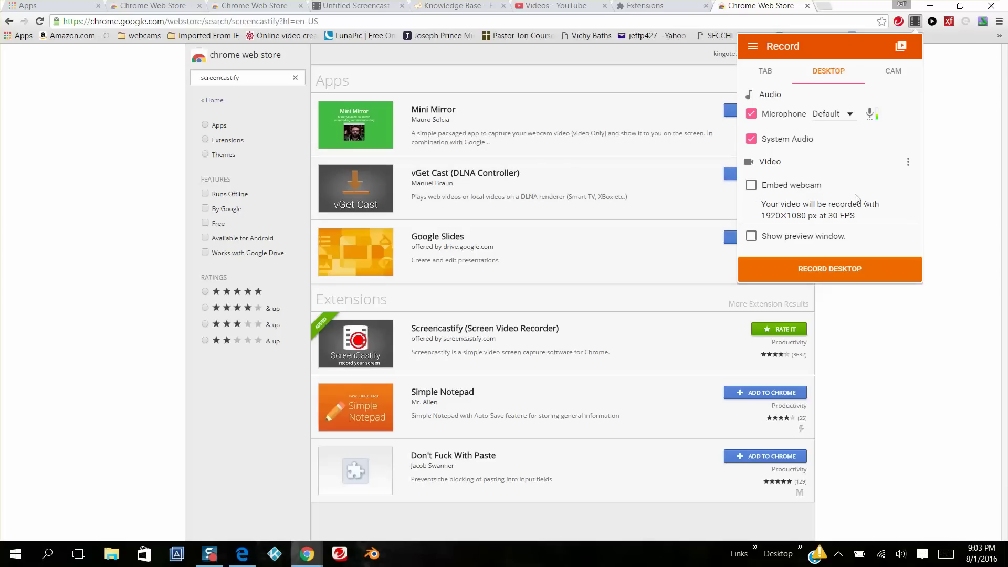
mouse_move(905, 313)
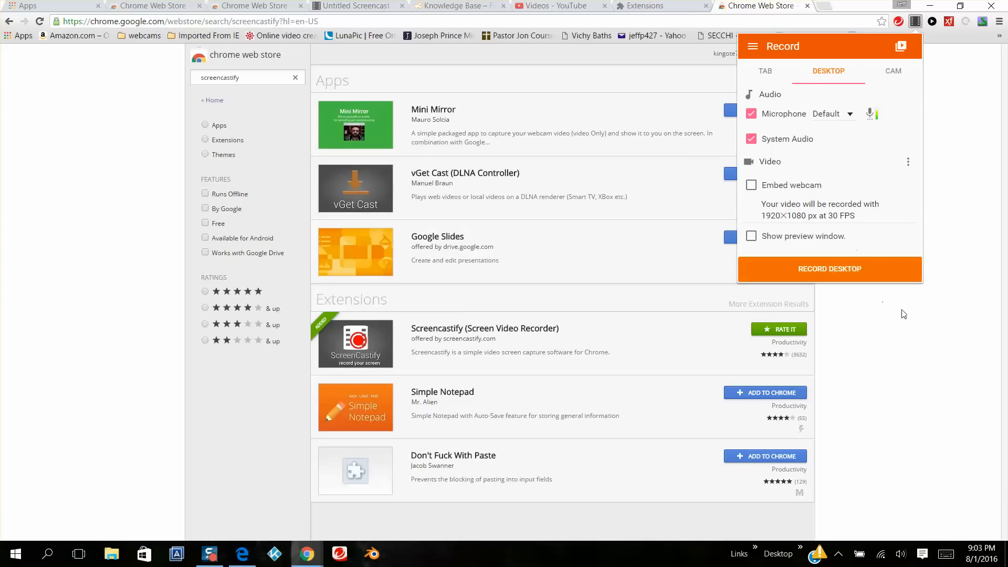
mouse_move(855, 276)
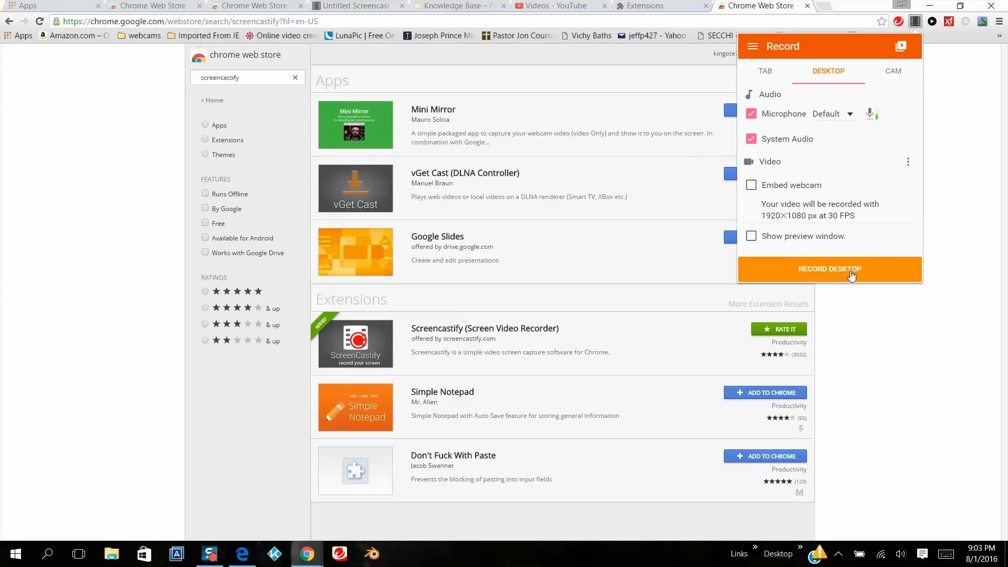
Step: Record the entire screen with shared audio into a 13-second desktop screencast
click(830, 269)
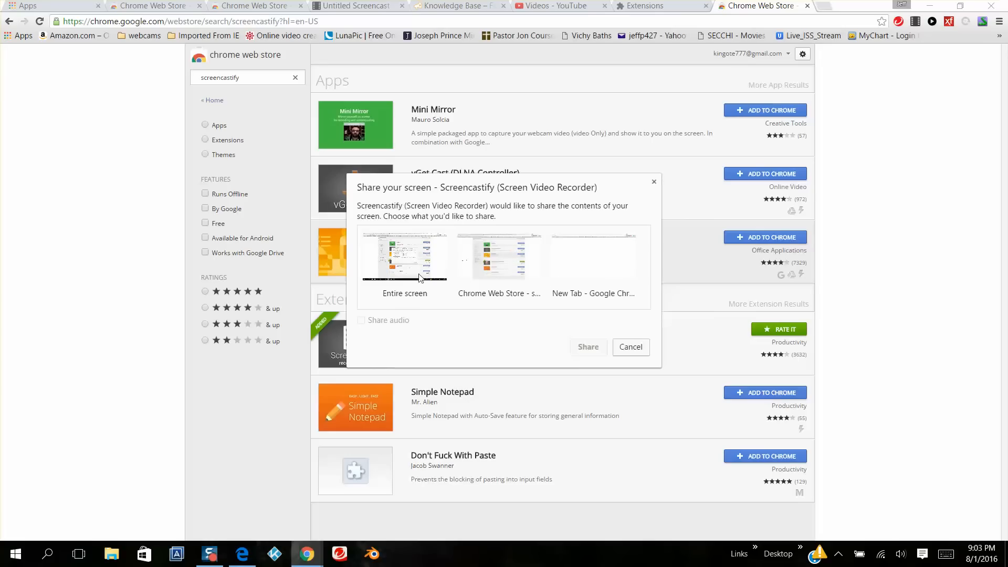
mouse_move(420, 260)
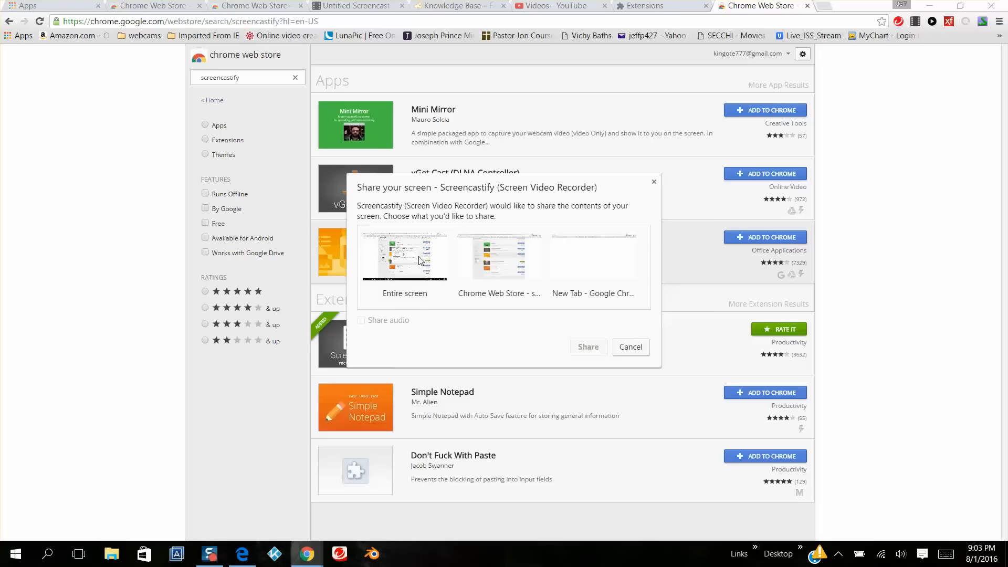
click(404, 259)
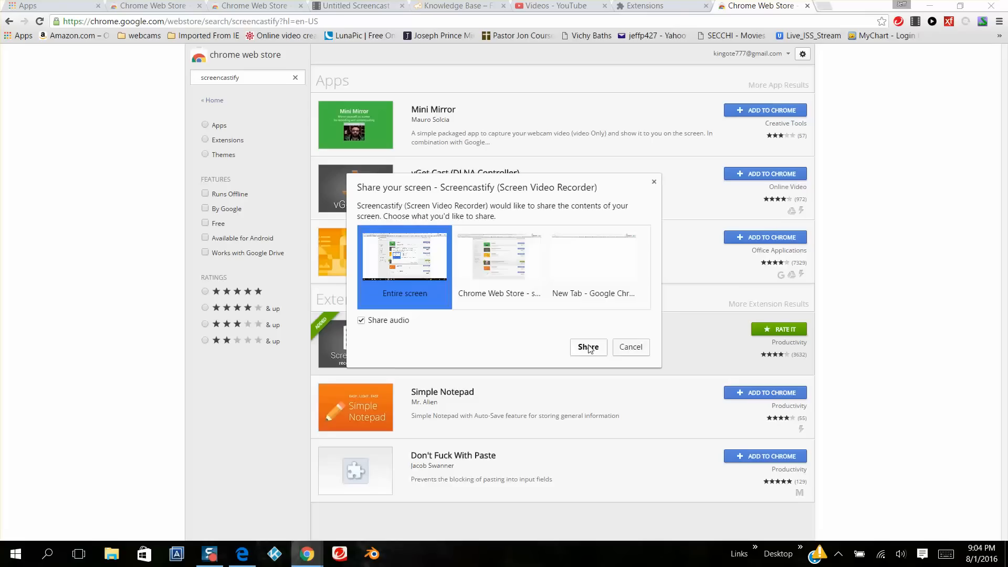
click(588, 346)
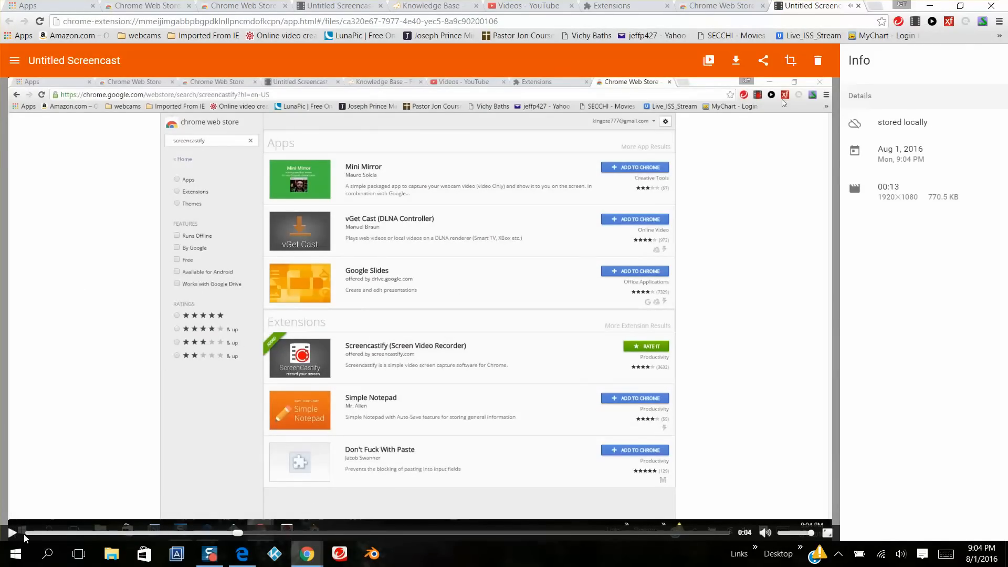
mouse_move(58, 242)
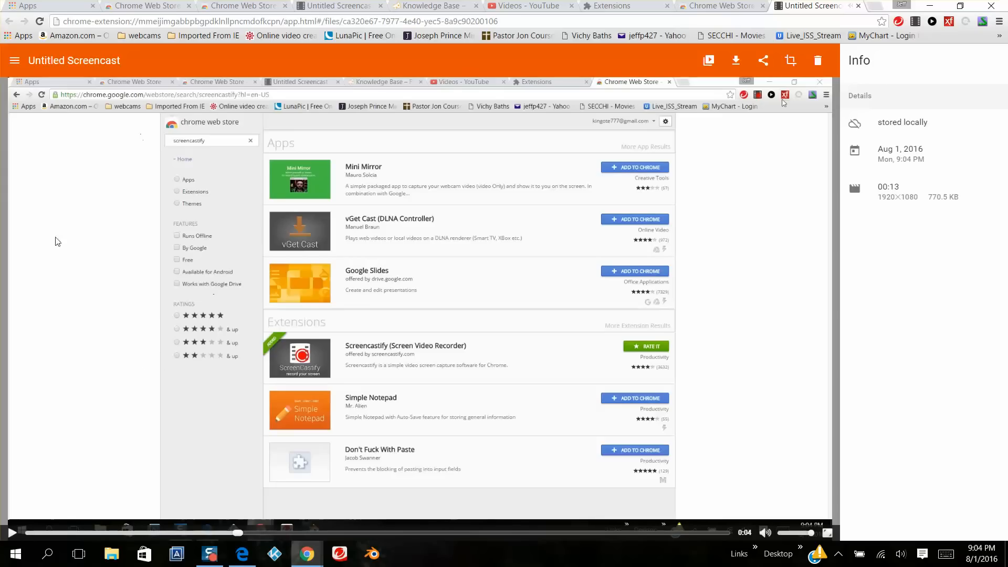
mouse_move(191, 112)
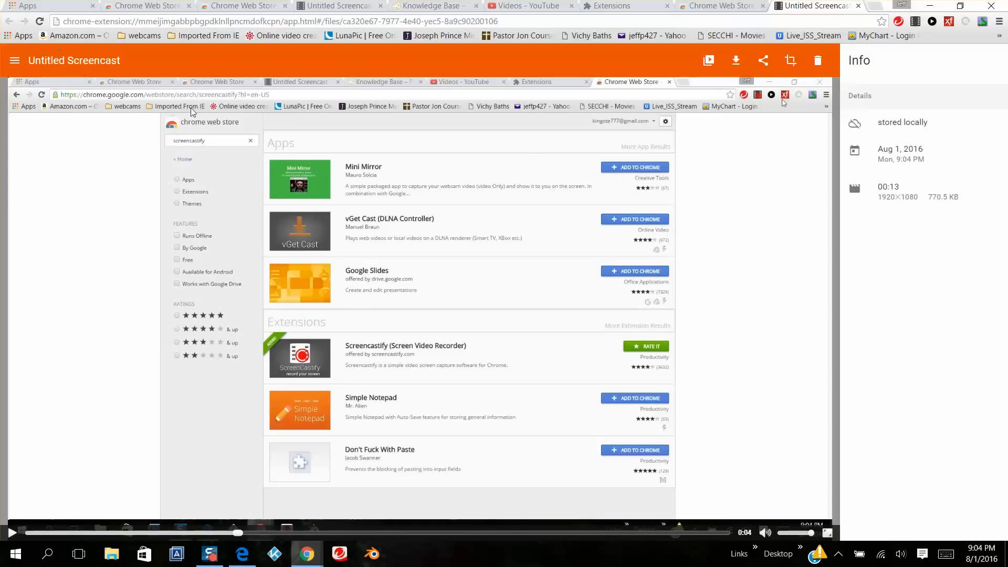
mouse_move(525, 157)
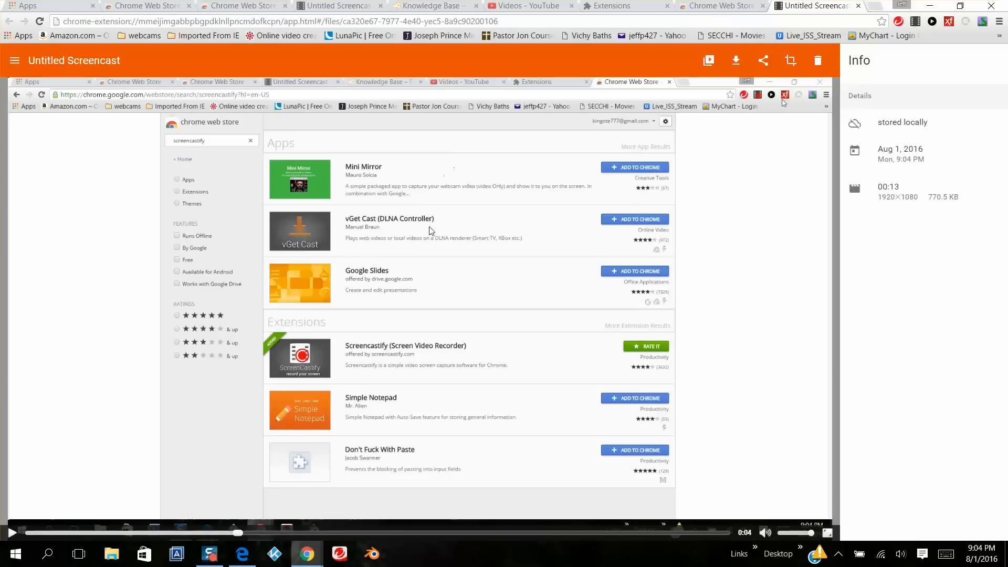
mouse_move(649, 206)
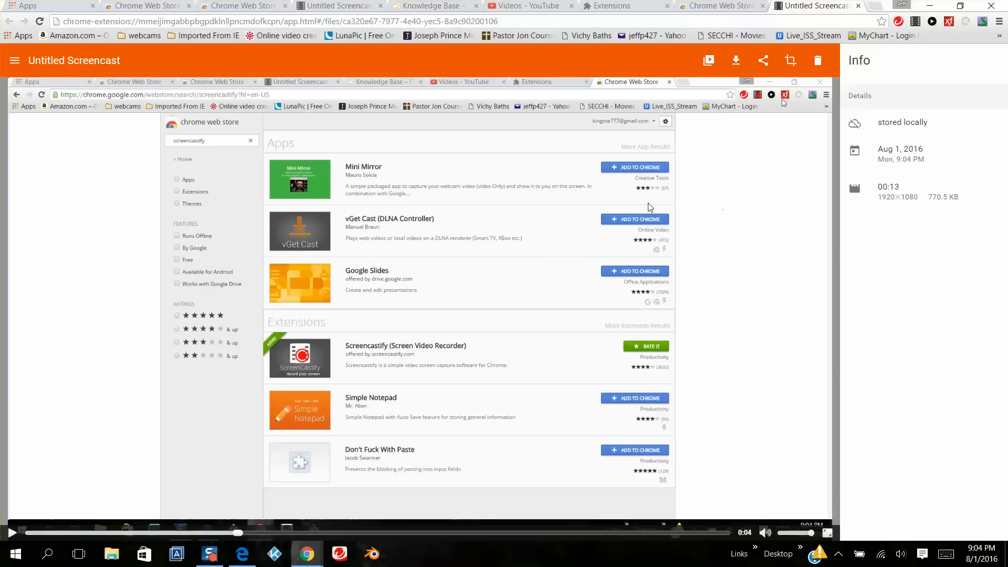
mouse_move(705, 108)
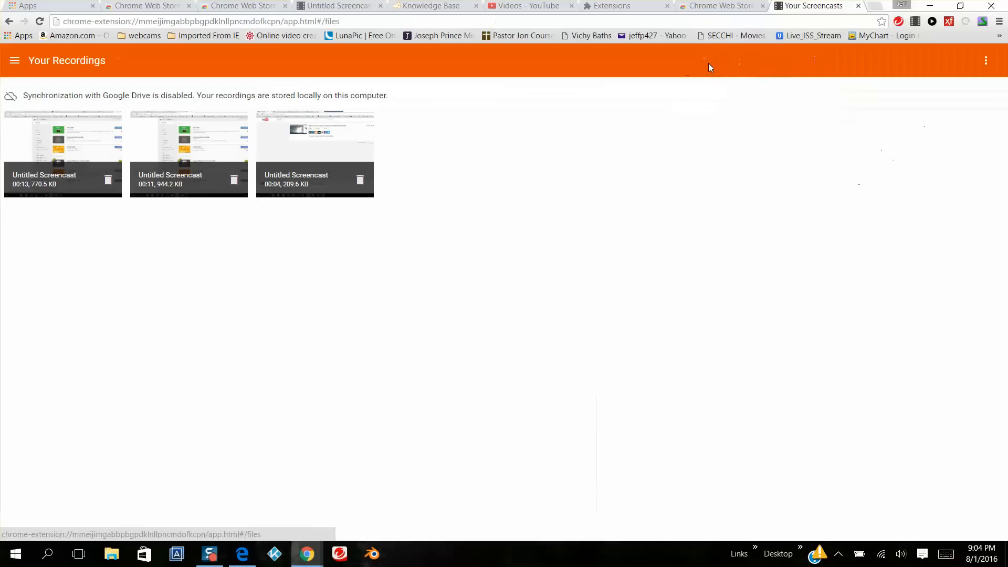
mouse_move(29, 153)
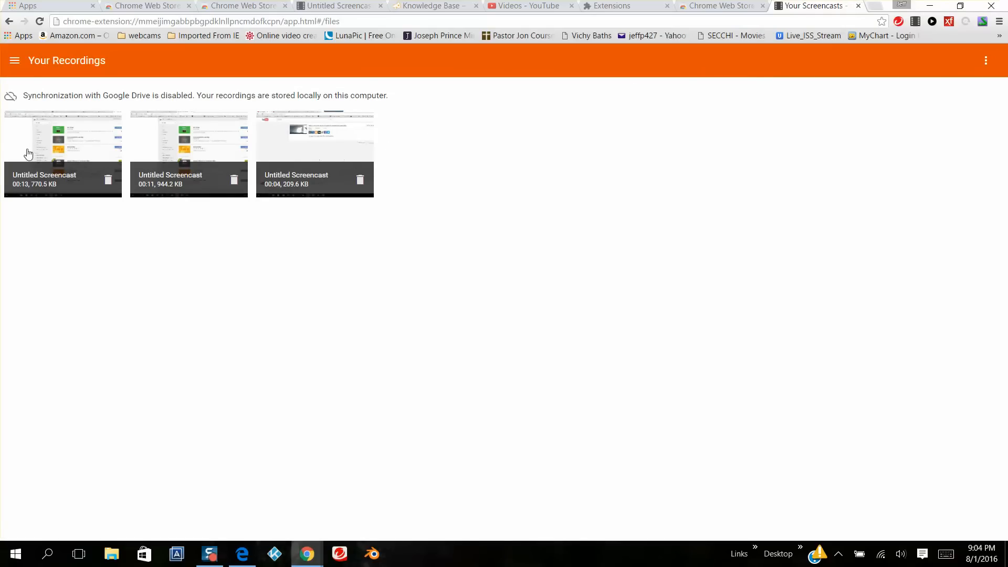
mouse_move(43, 147)
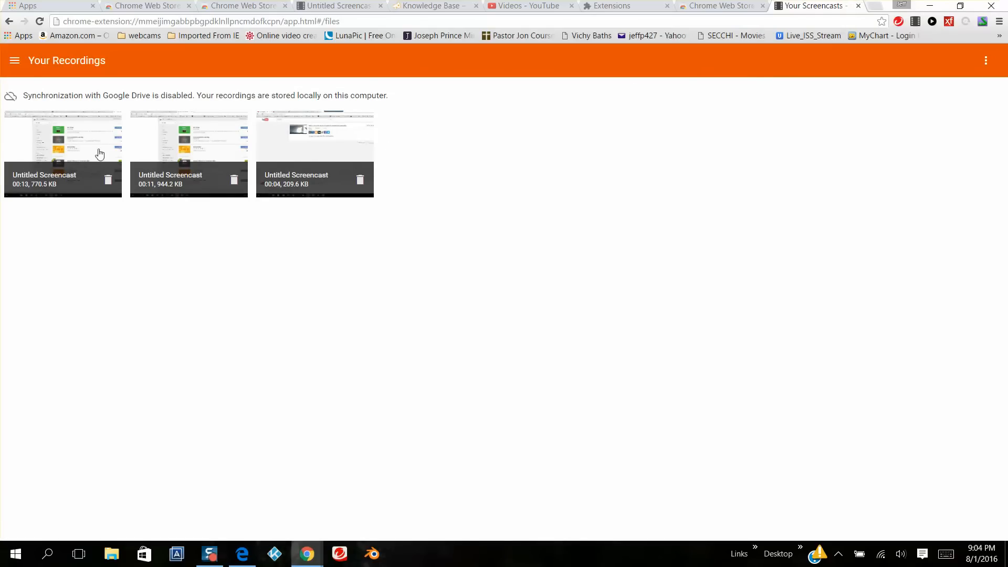
mouse_move(320, 152)
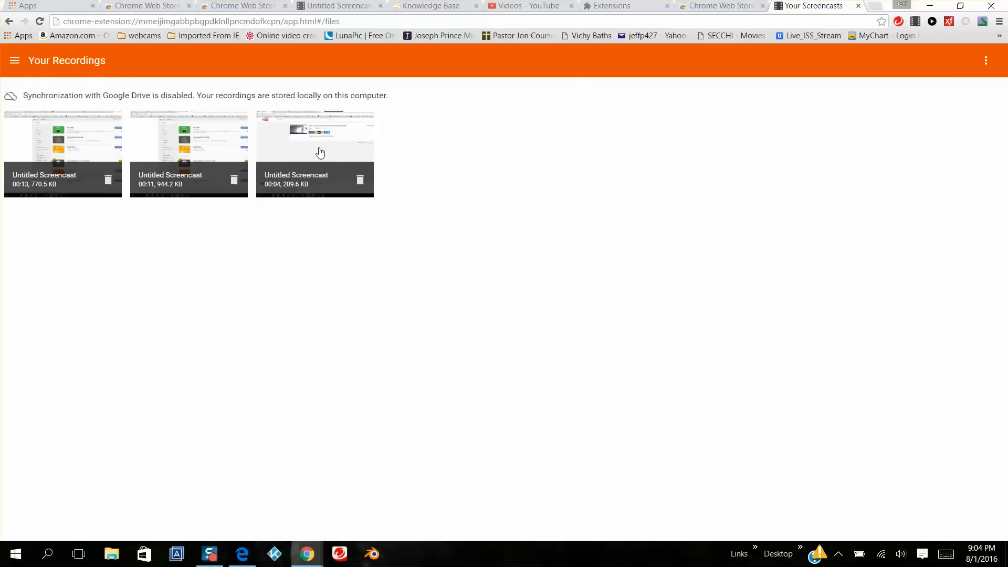
Step: Show the recordings library's side navigation menu
click(15, 61)
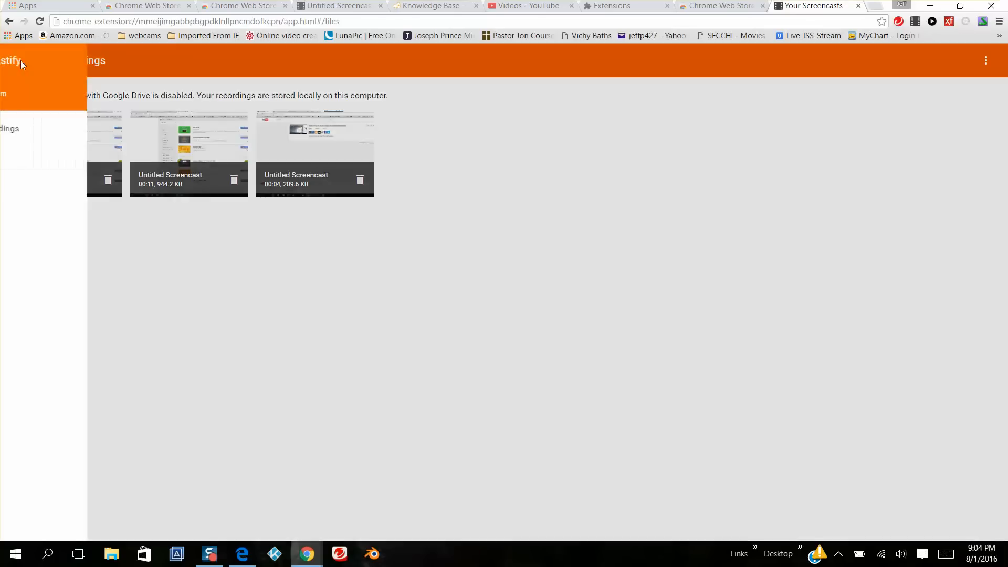
Step: Bring up the Share Recording dialog for the 4-second Jul 5 screencast, set to YouTube
click(21, 66)
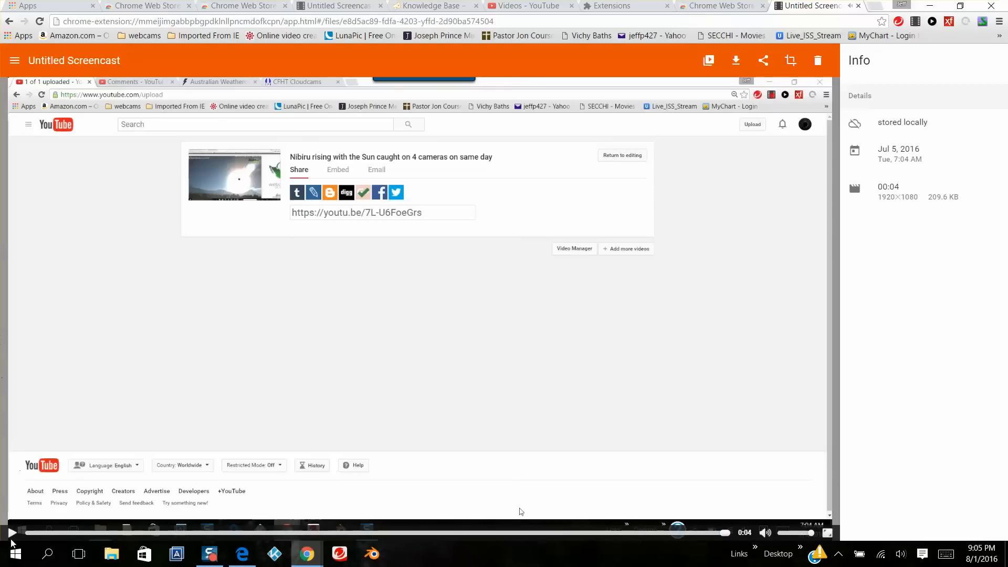
mouse_move(772, 73)
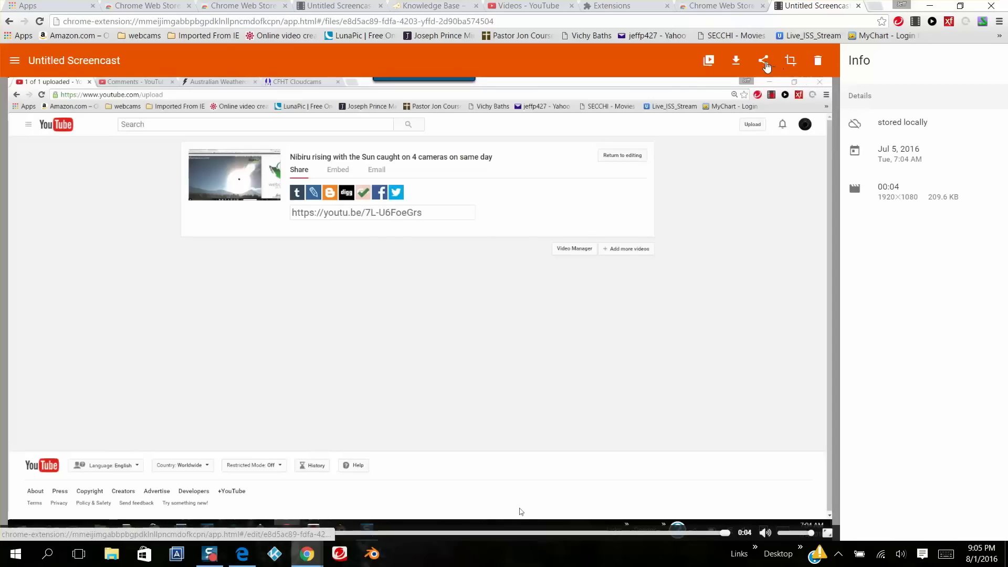
mouse_move(762, 60)
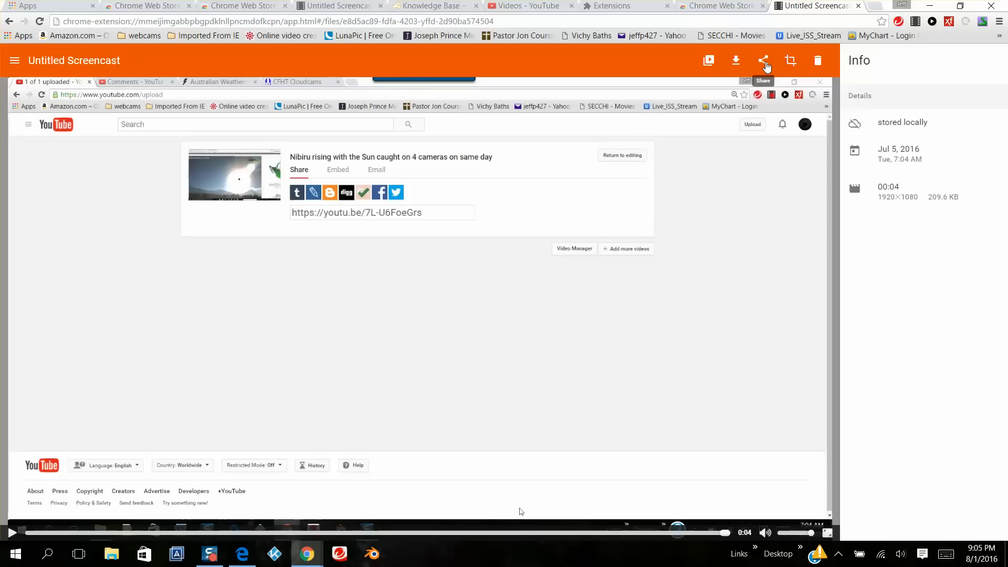
click(763, 60)
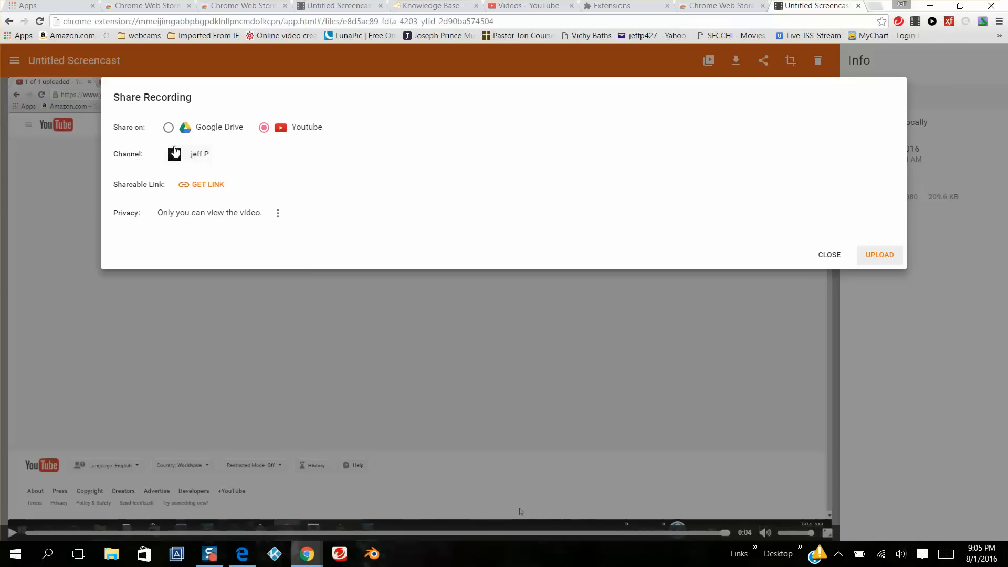
Step: Review the upload channel and keep the YouTube privacy on Private
click(191, 154)
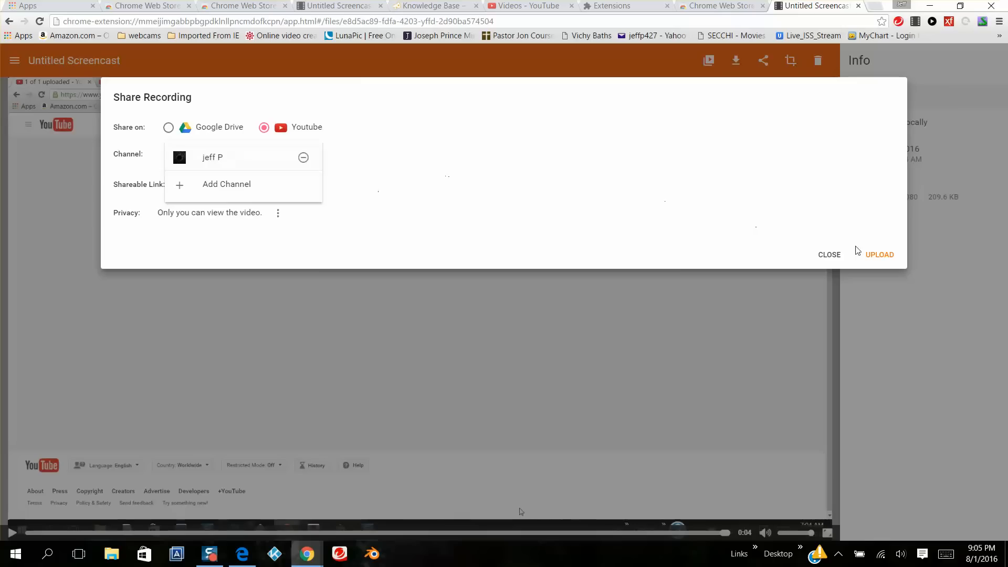
mouse_move(884, 258)
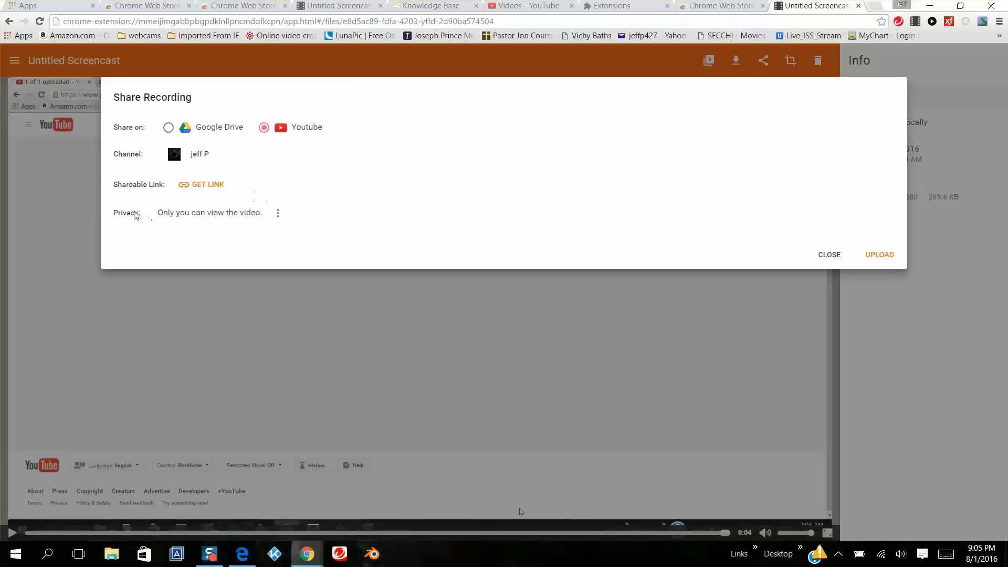
click(277, 212)
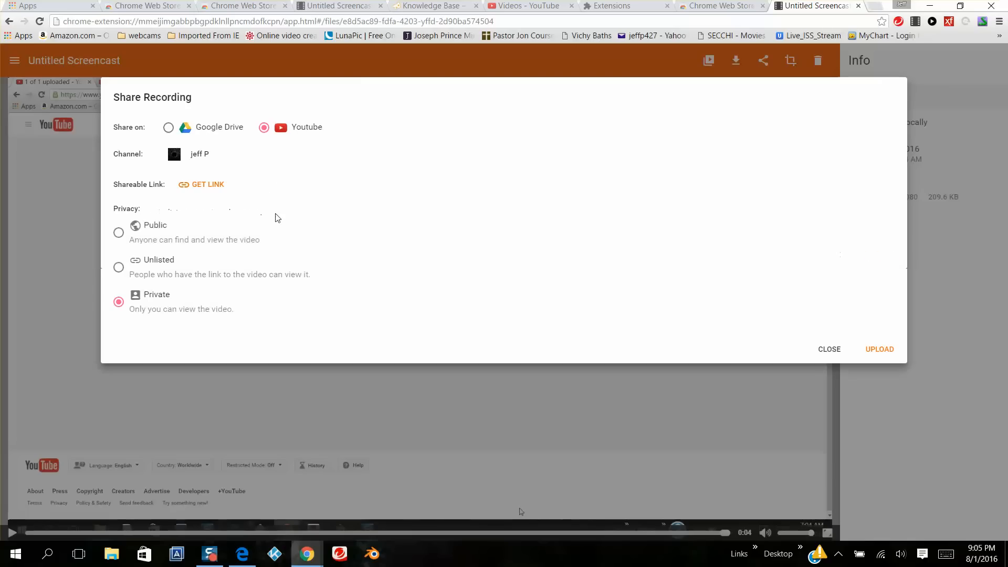
click(118, 303)
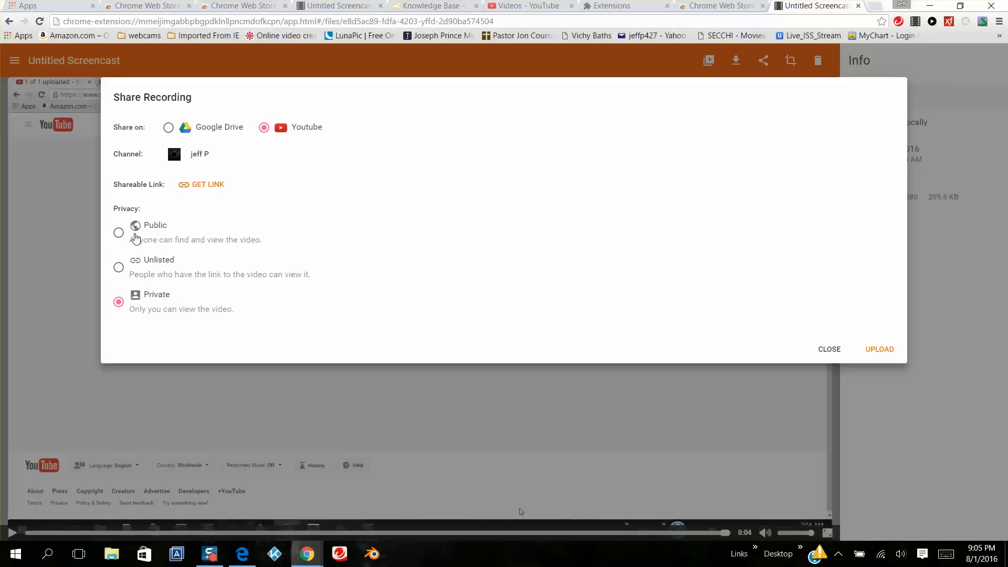
mouse_move(132, 243)
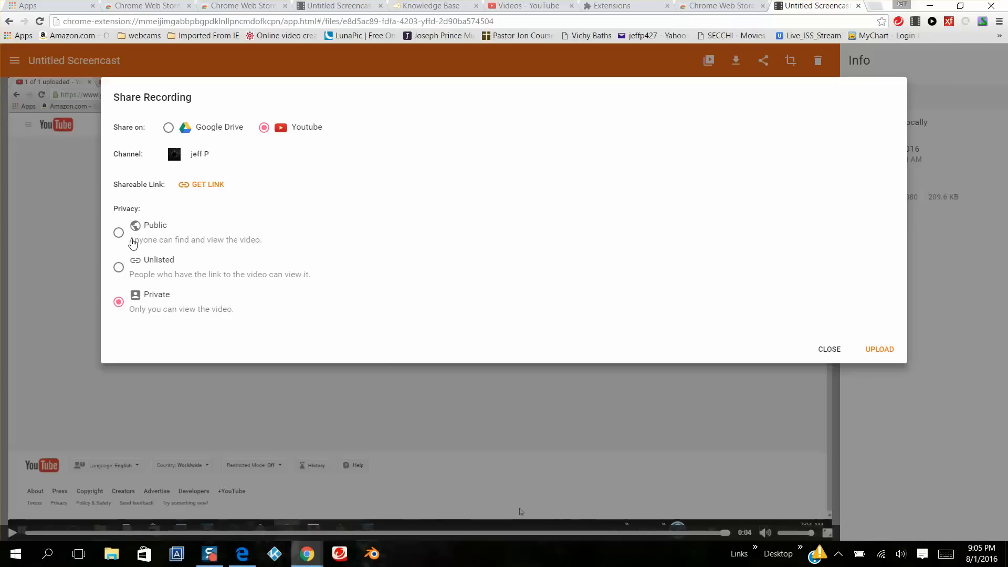
mouse_move(632, 306)
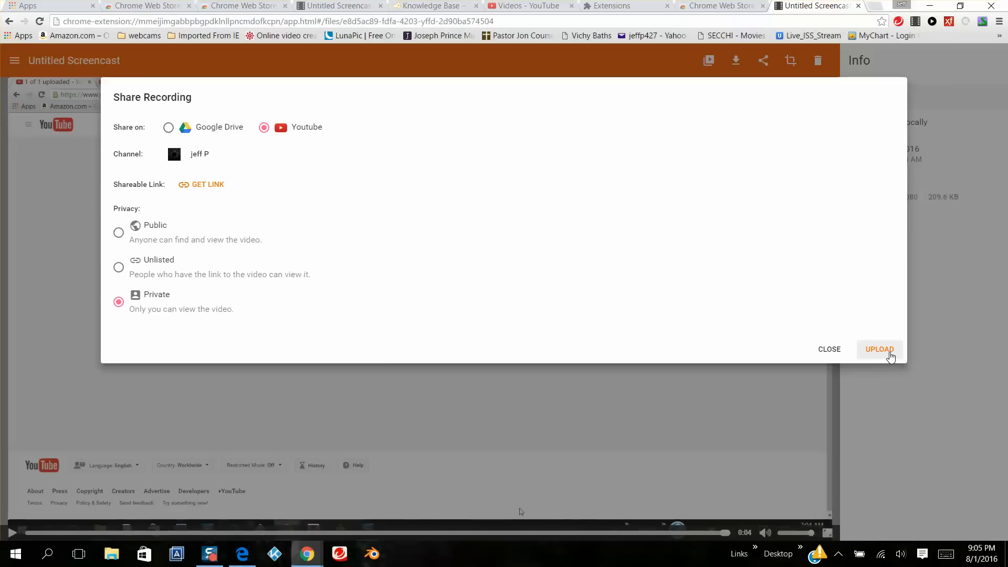
Step: Upload the 4-second screencast to YouTube as a private video
click(880, 350)
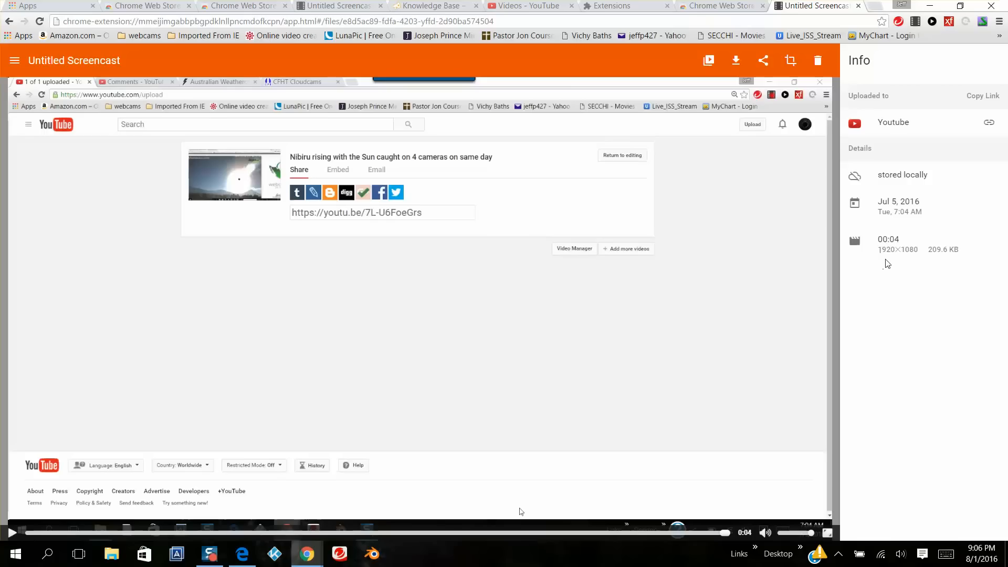
mouse_move(547, 10)
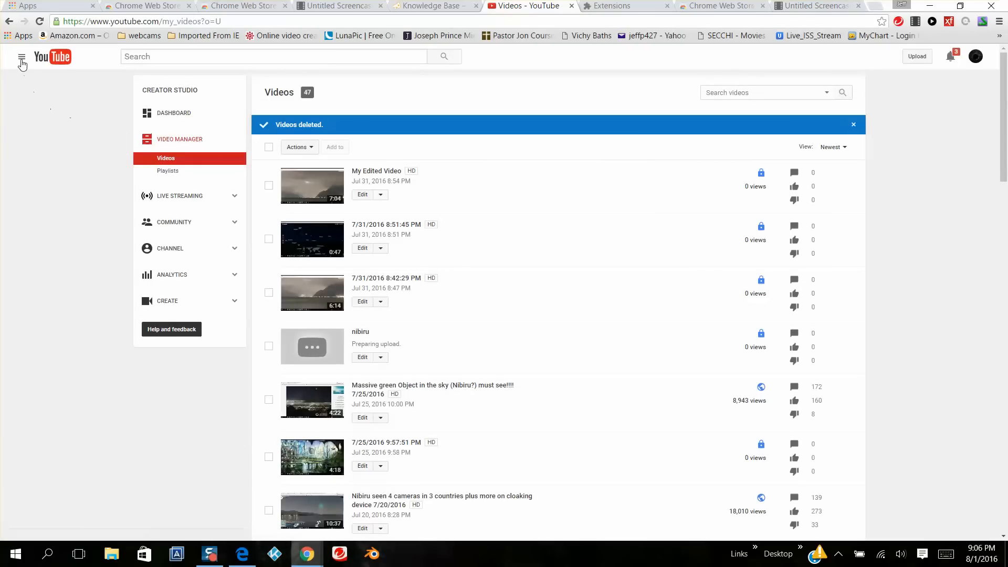
Step: Go to My Channel's Video Manager and expand the Create tools toward the Audio Library
click(21, 57)
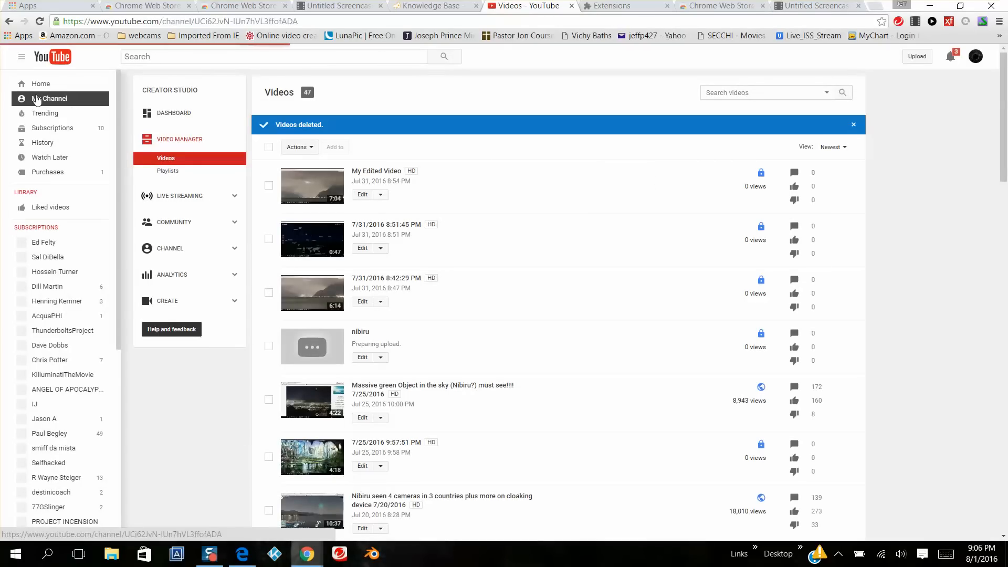
click(49, 99)
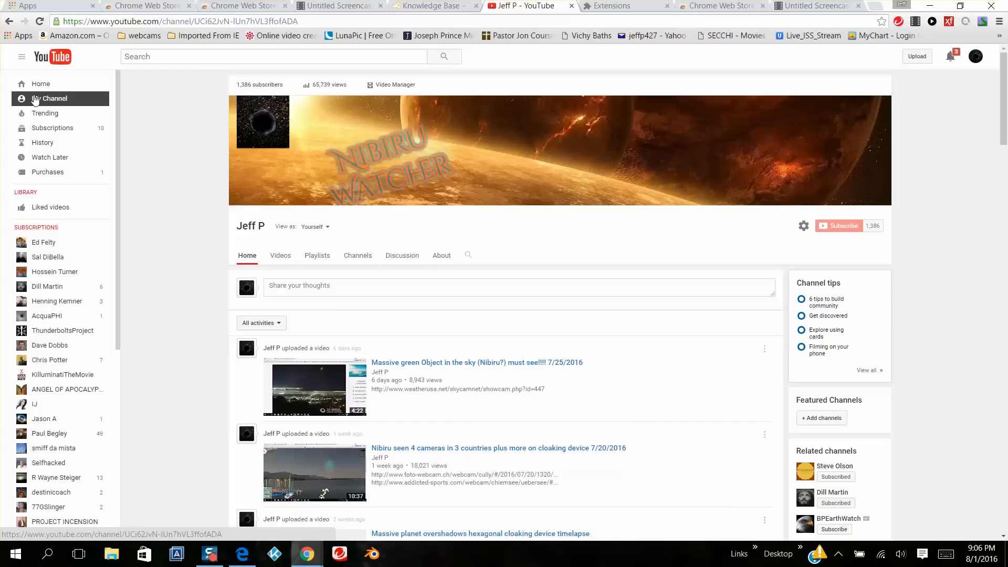
mouse_move(390, 89)
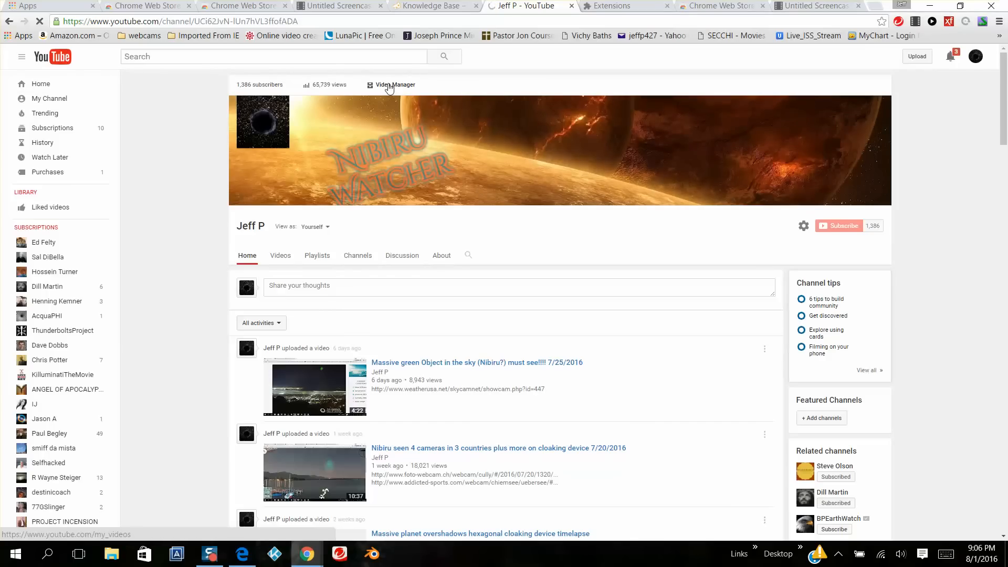
mouse_move(388, 89)
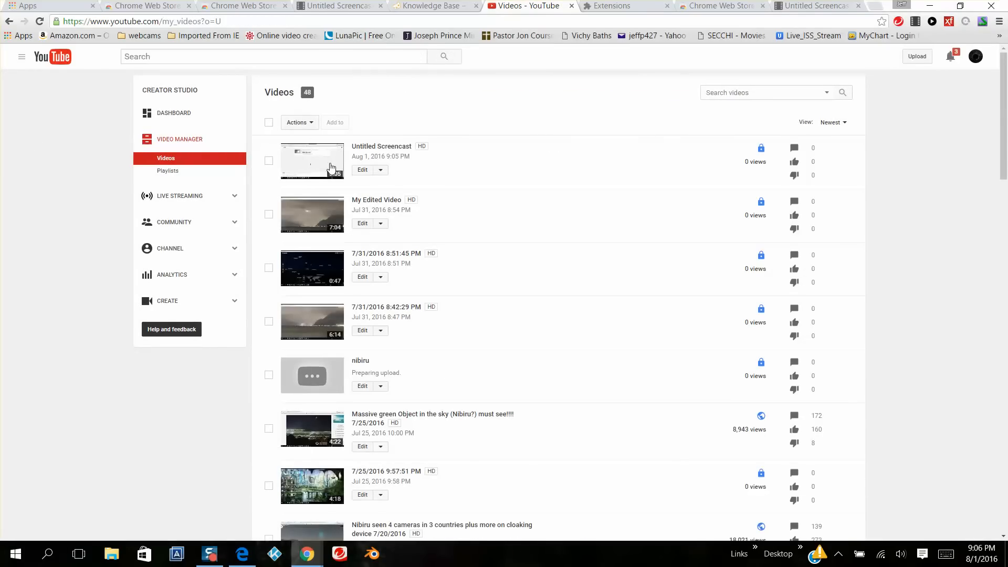
mouse_move(381, 146)
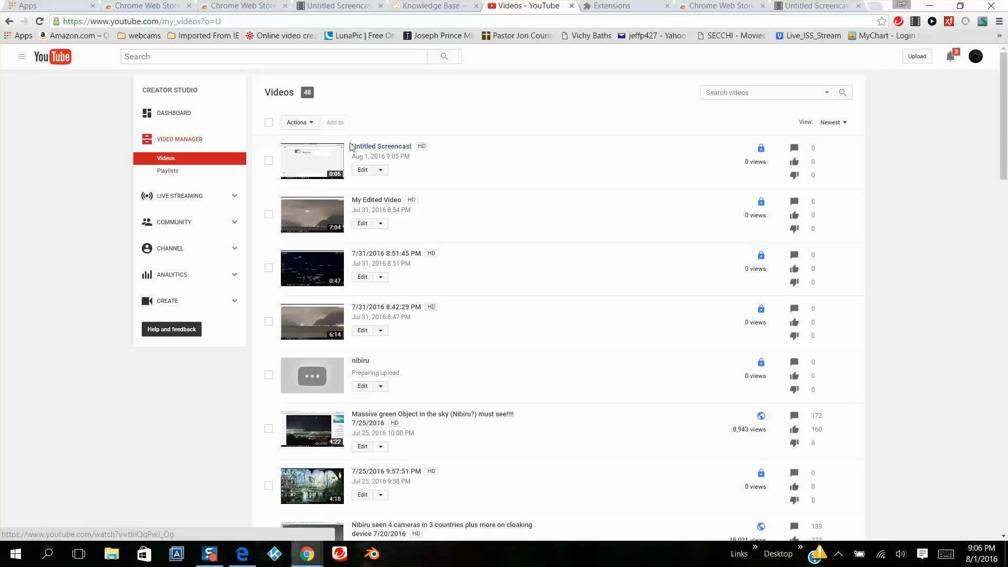
mouse_move(367, 150)
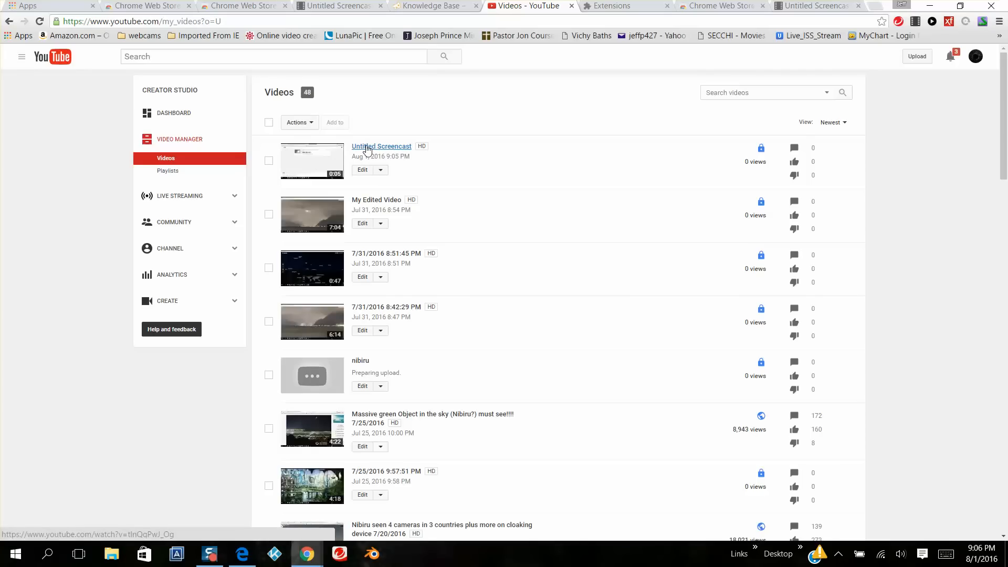
mouse_move(376, 151)
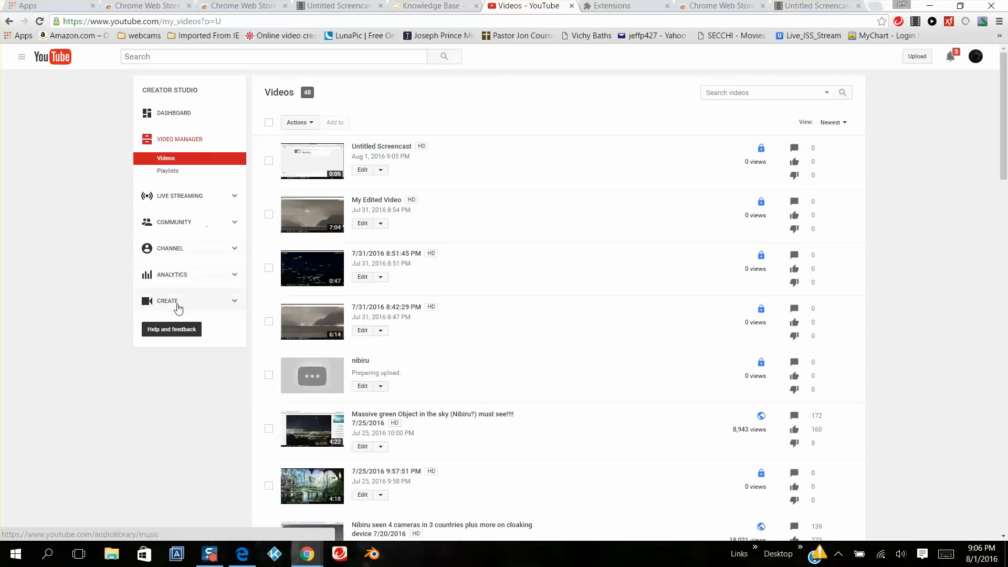
mouse_move(170, 290)
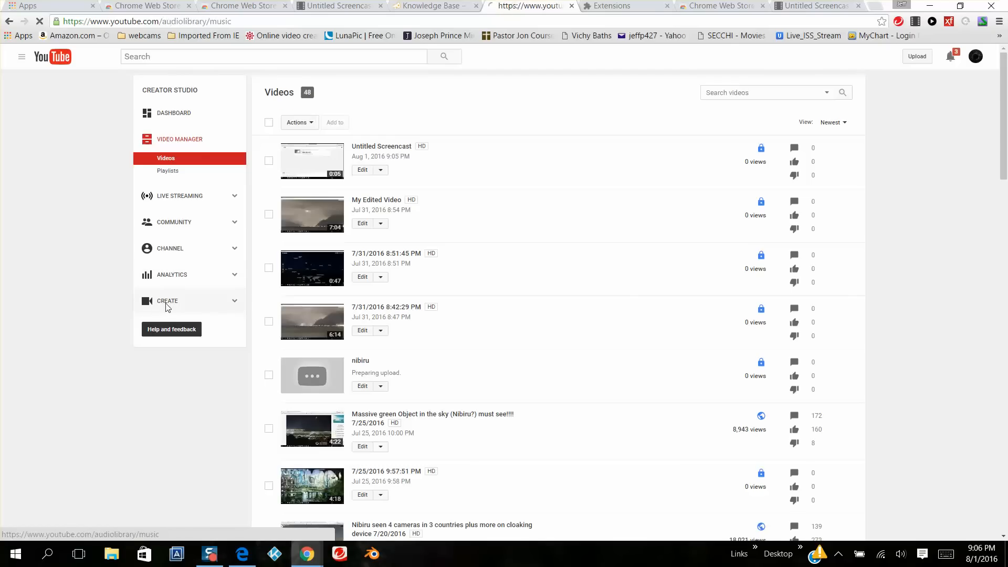
click(168, 300)
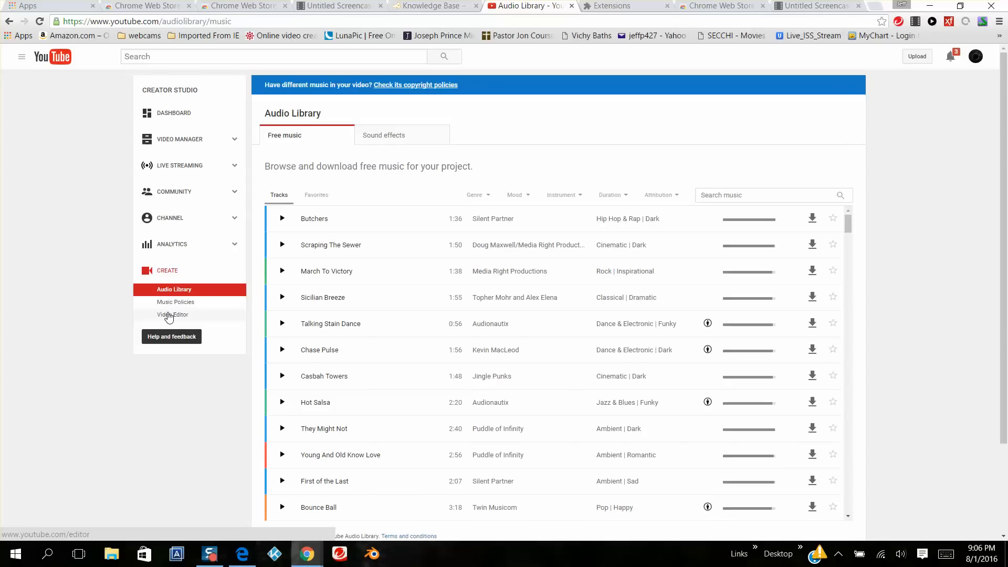
Step: Enter the YouTube Video Editor and locate the fire intro clip in the library
click(173, 315)
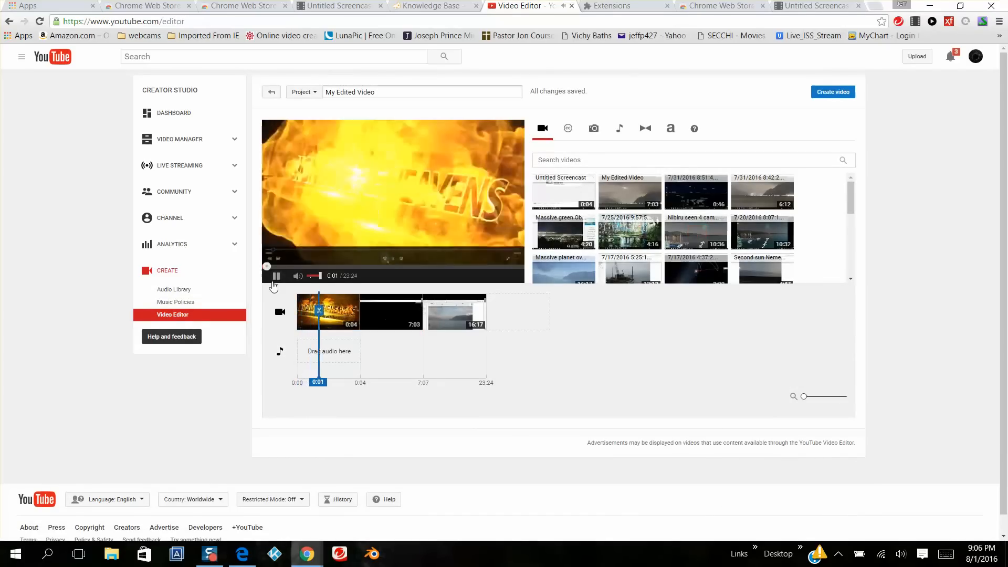
click(276, 276)
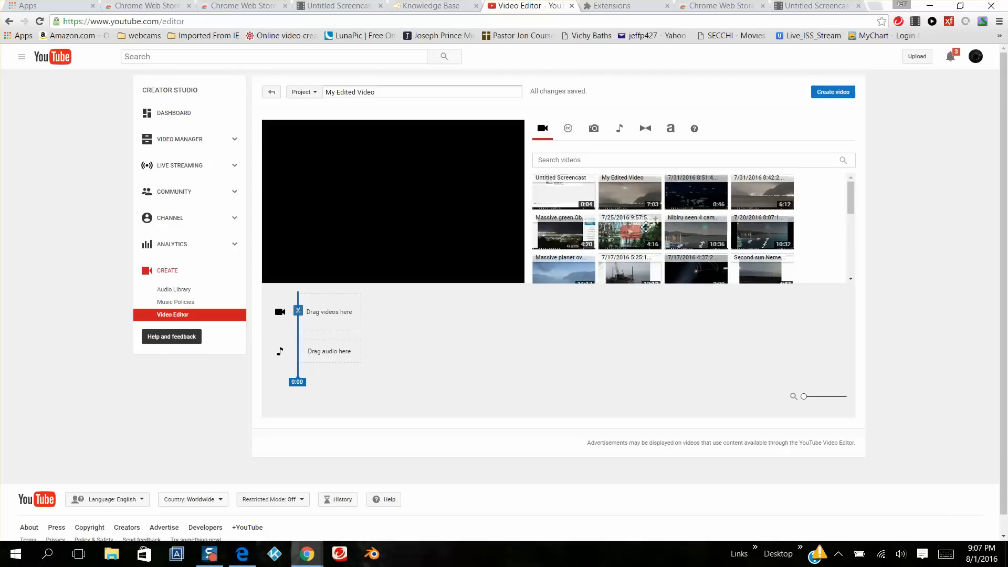
scroll(down, 3)
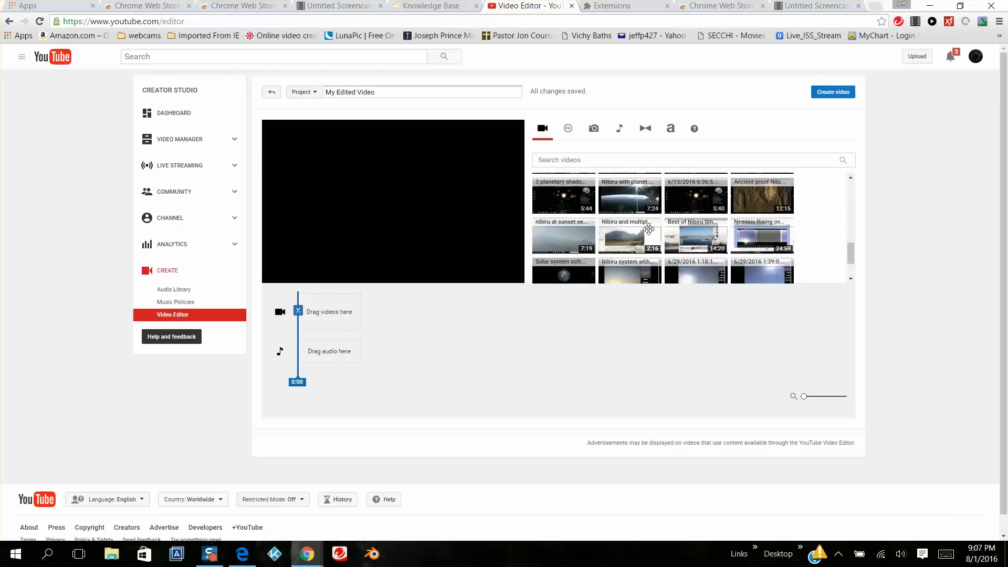
scroll(down, 3)
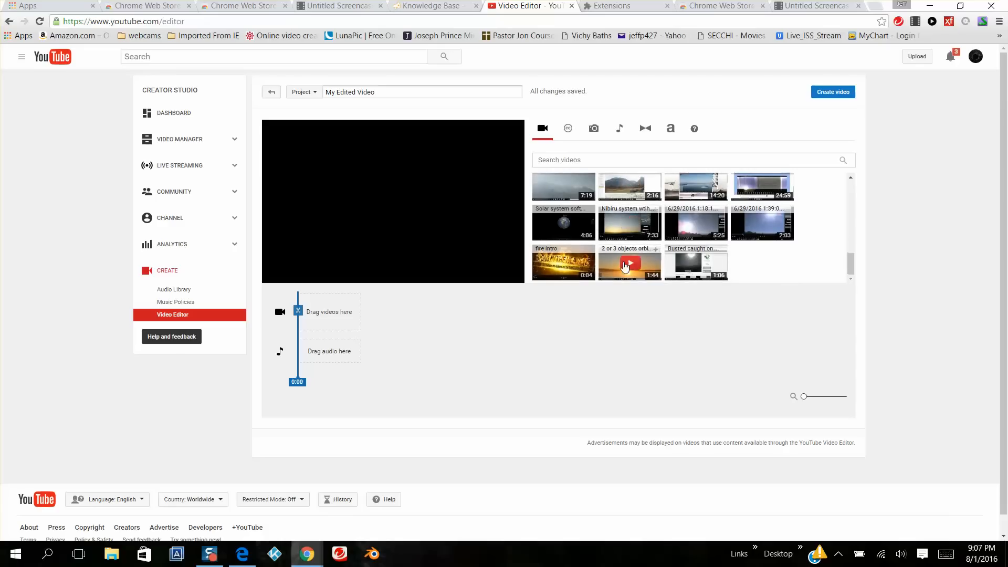
Step: Place the fire intro clip ahead of the screencast on the timeline and dismiss Quick fixes
drag(563, 264, 494, 279)
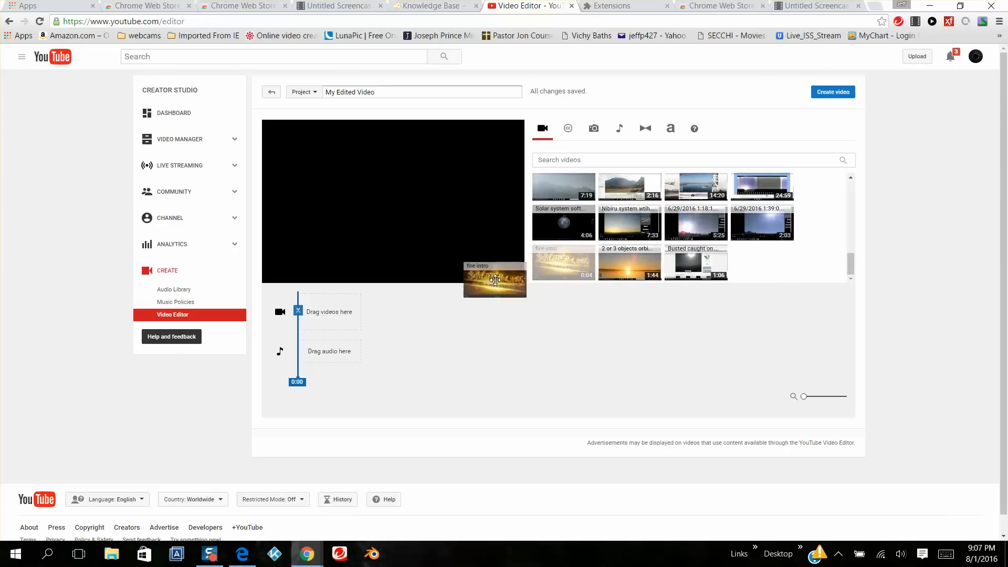
drag(495, 279, 337, 322)
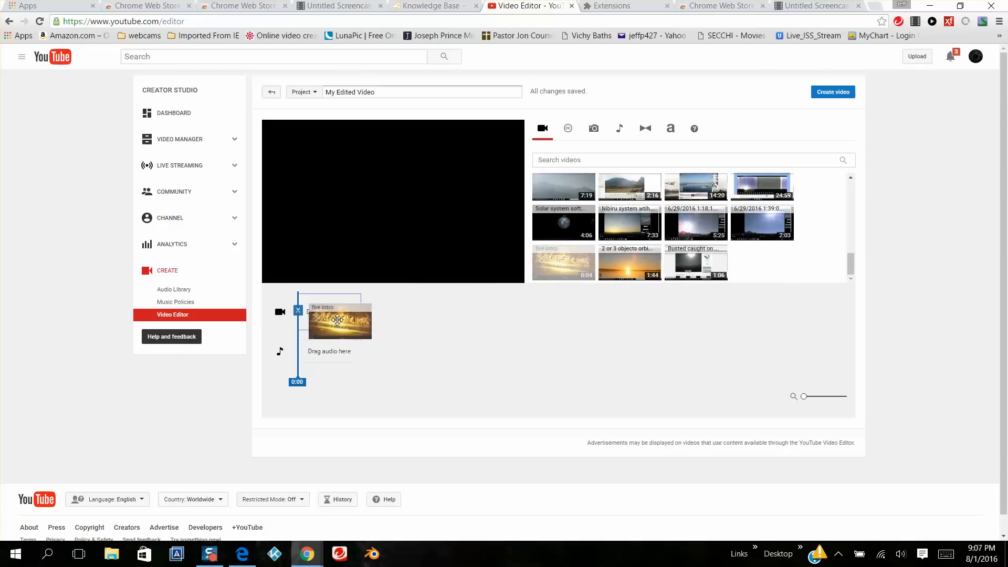
click(338, 320)
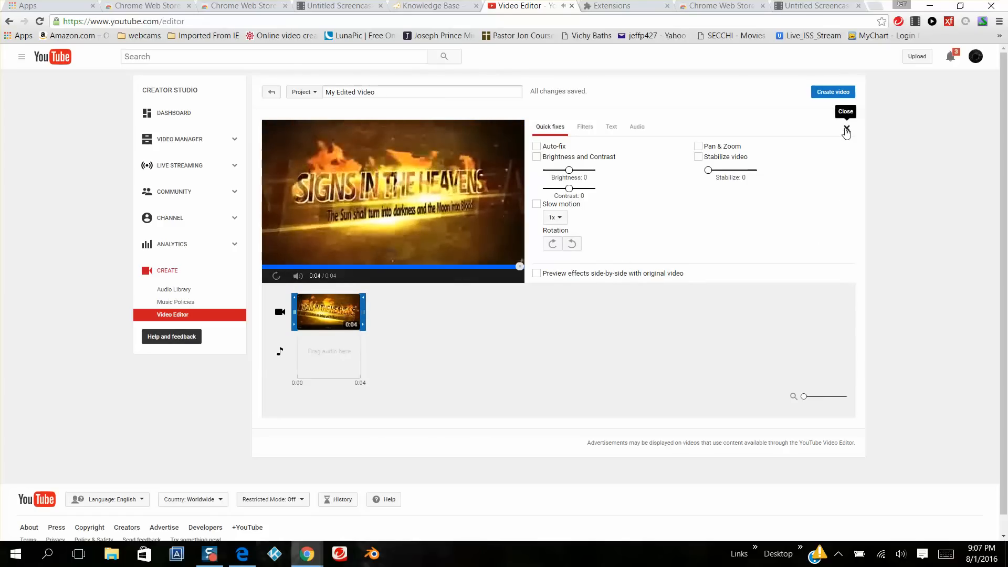
click(845, 130)
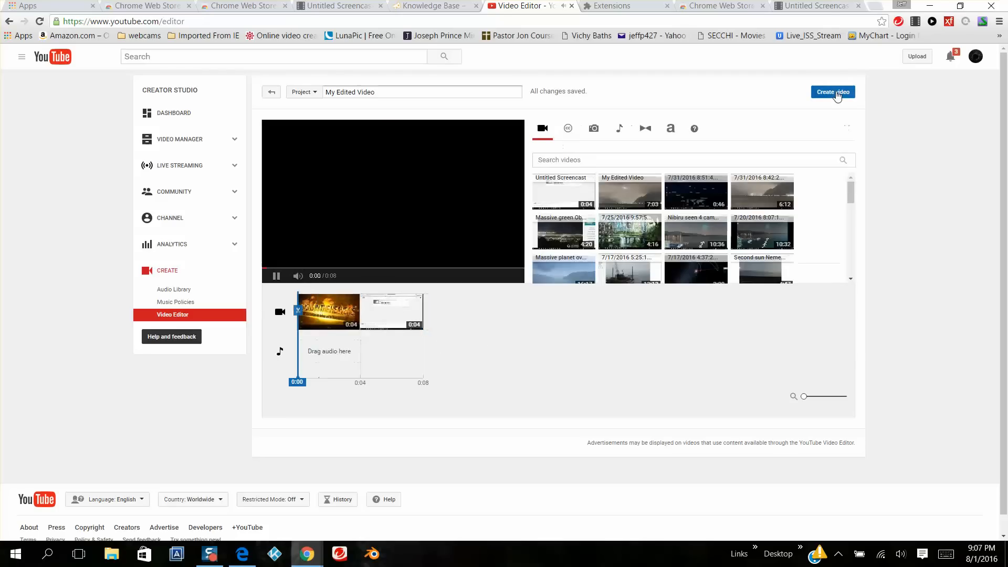
Step: Render the edited project as a new video and bring up the uploaded videos list
click(832, 93)
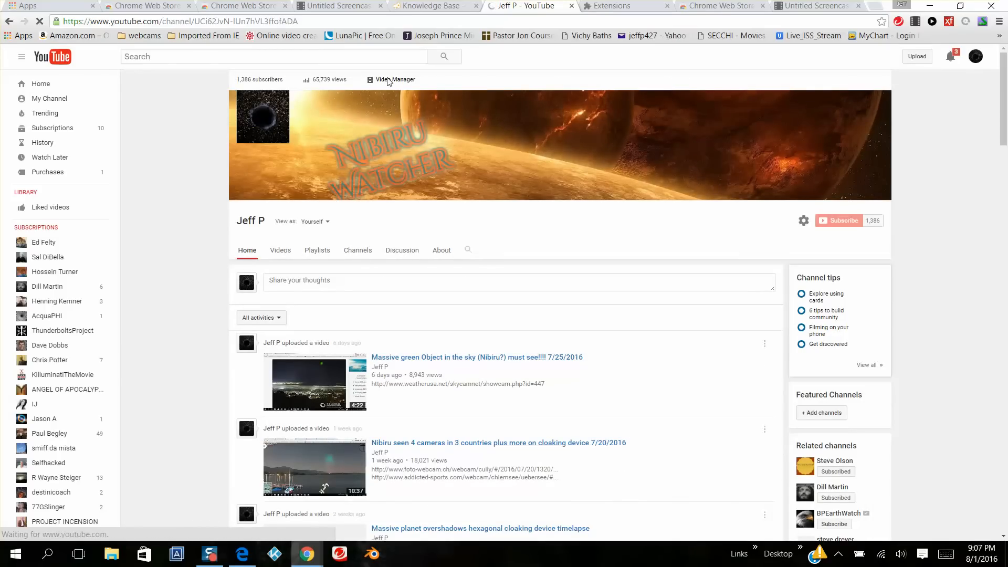
click(394, 80)
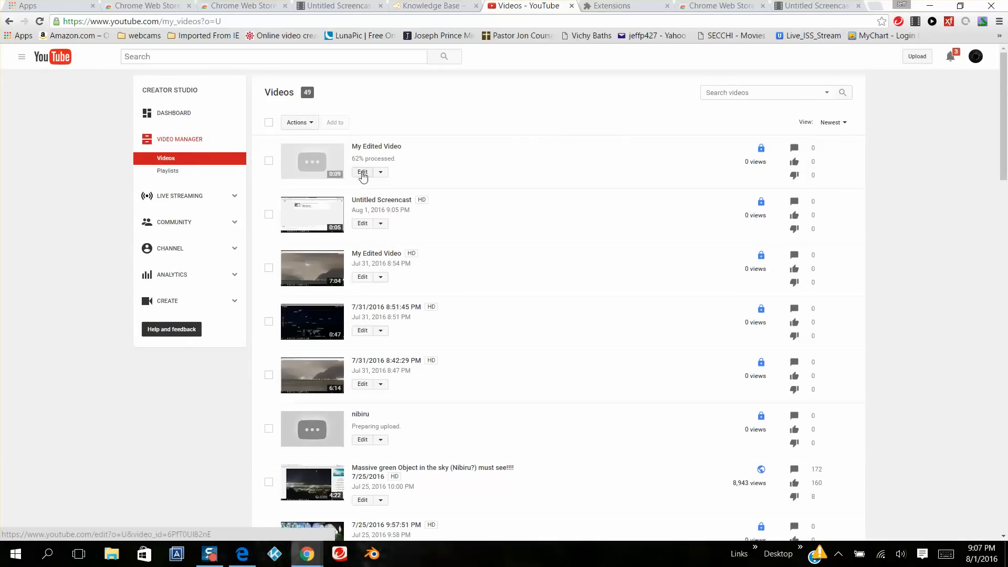
Step: Retitle My Edited Video as 'my video' and erase its default description
click(362, 172)
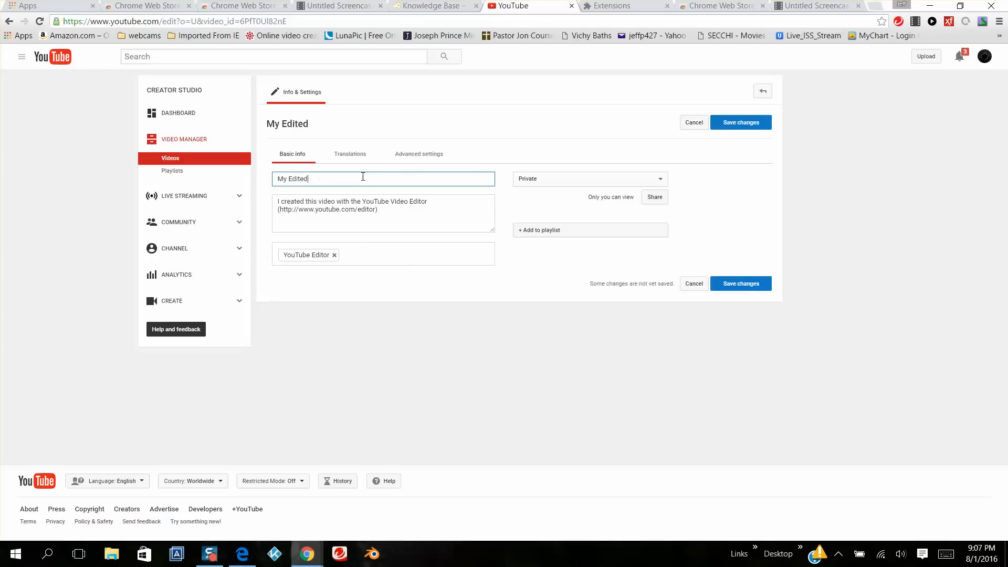
text(m)
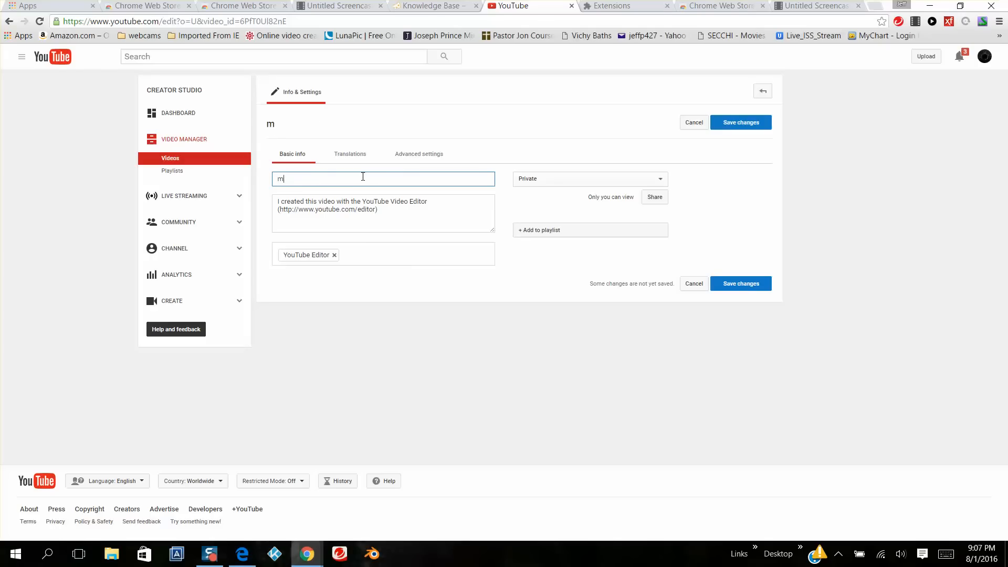
text(y v)
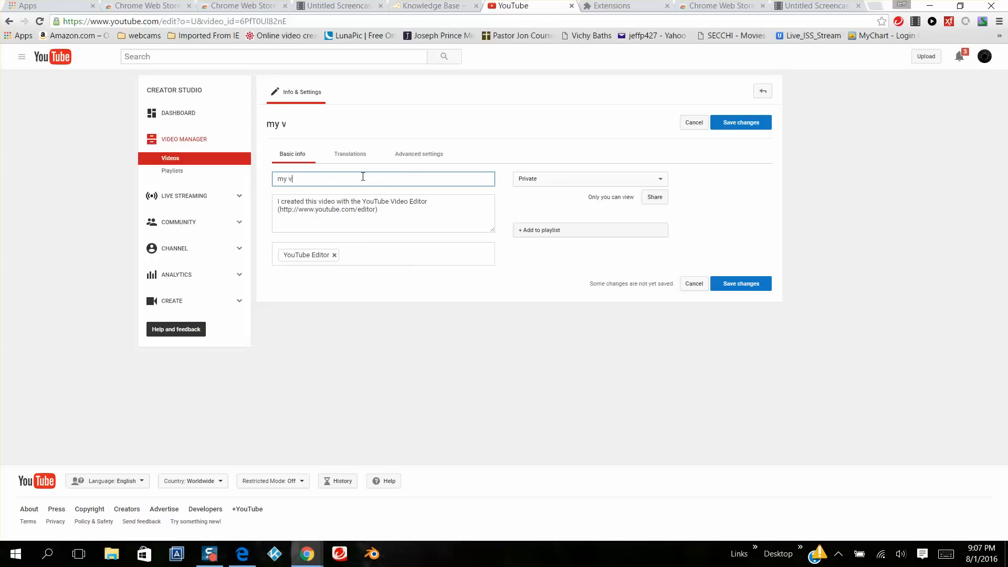
text(ideo)
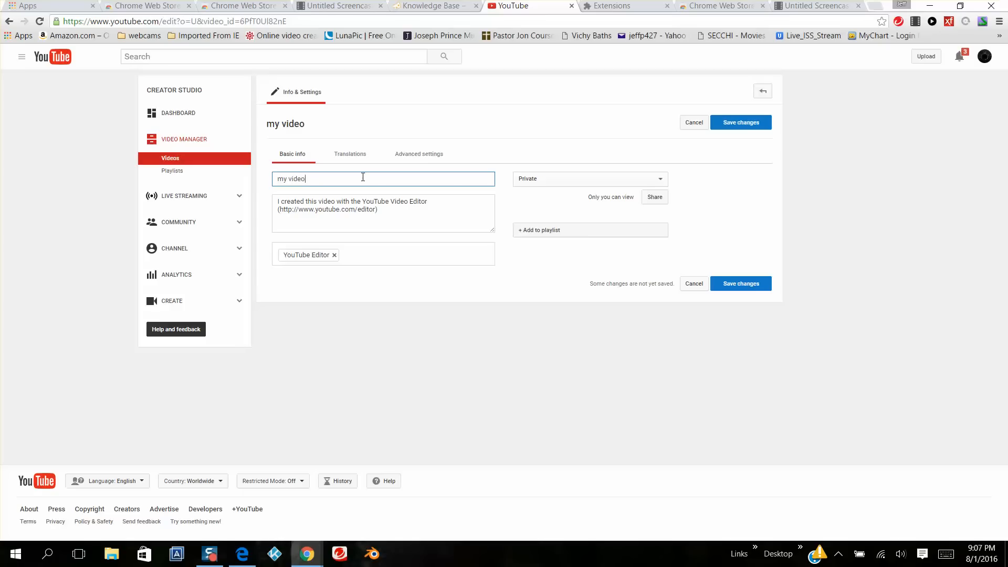
click(386, 214)
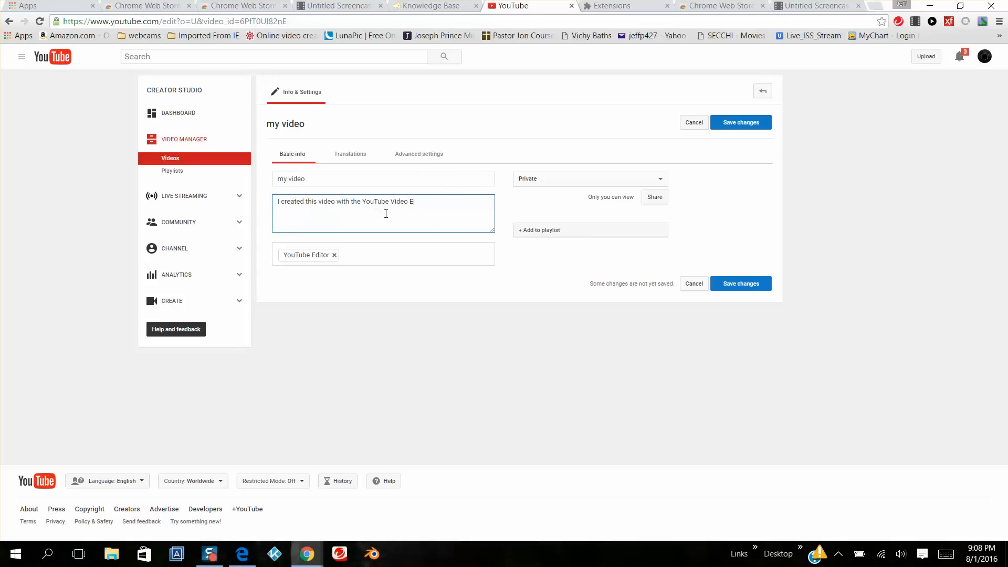
key(ctrl+a)
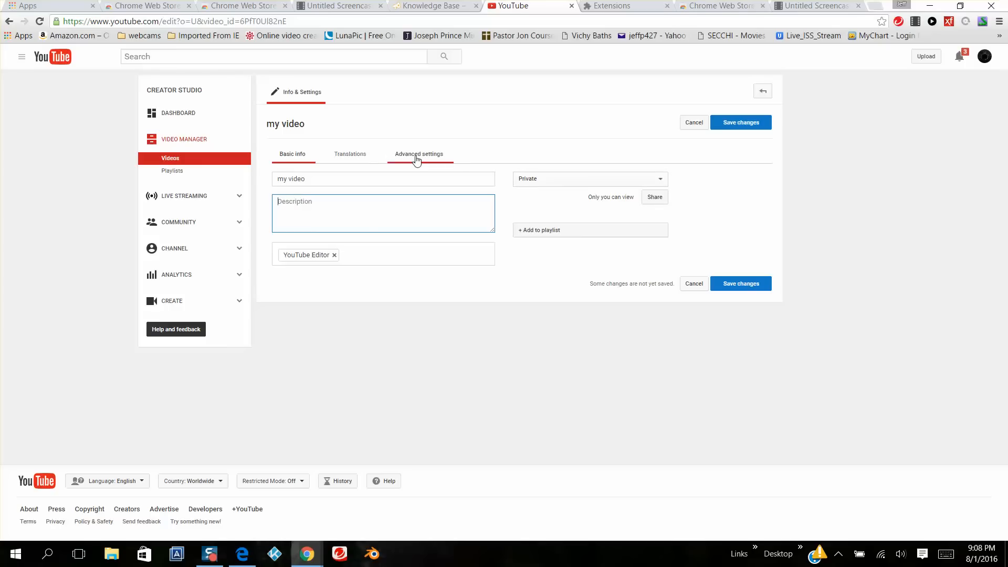
mouse_move(423, 158)
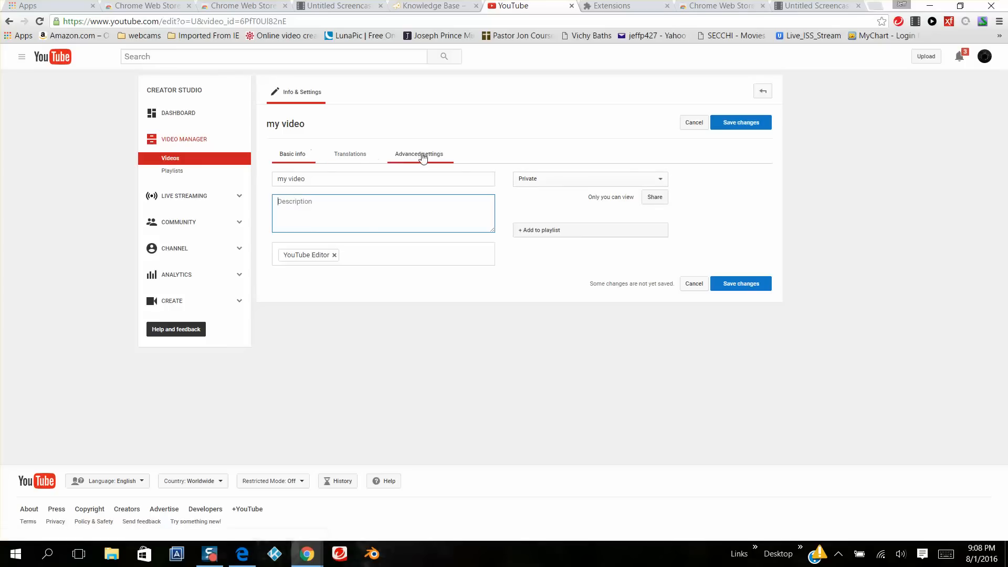
Step: Review the Advanced settings comment options, then return to Basic info
click(418, 153)
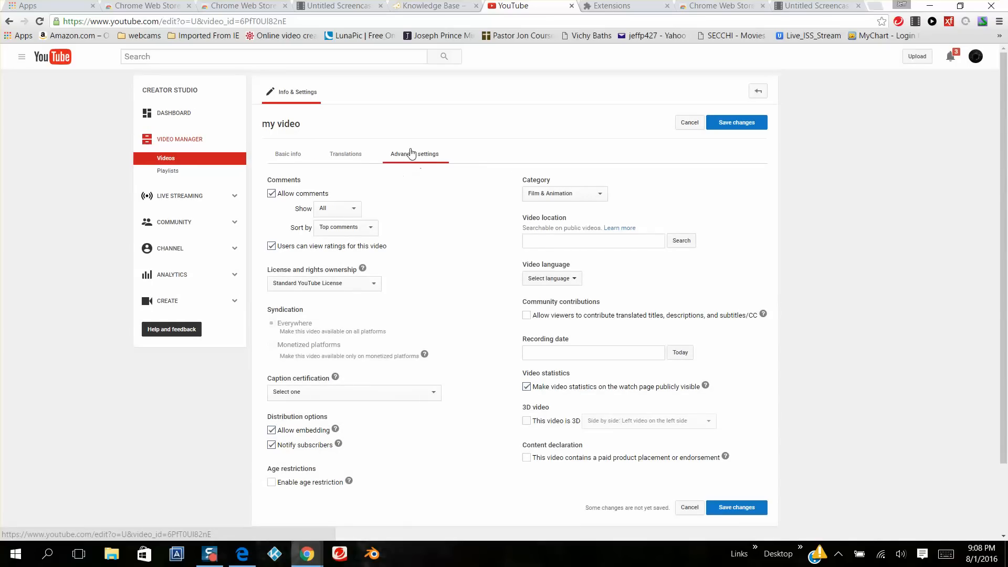
click(336, 208)
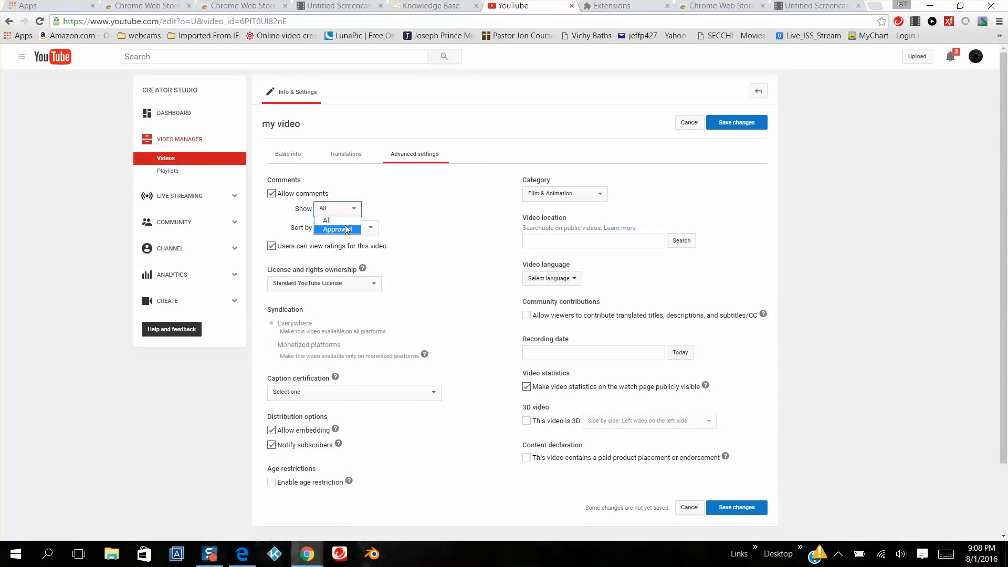
click(292, 154)
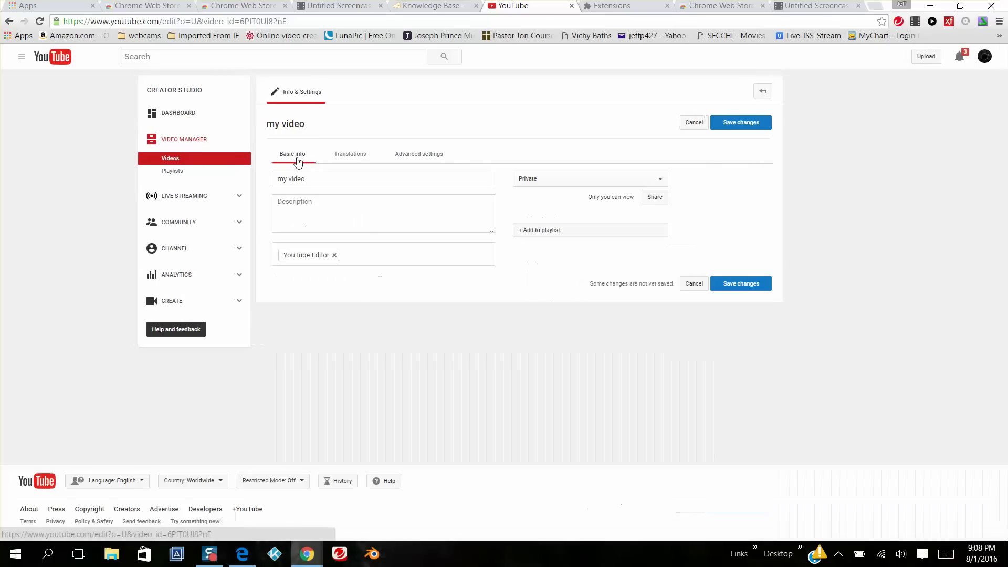
mouse_move(573, 174)
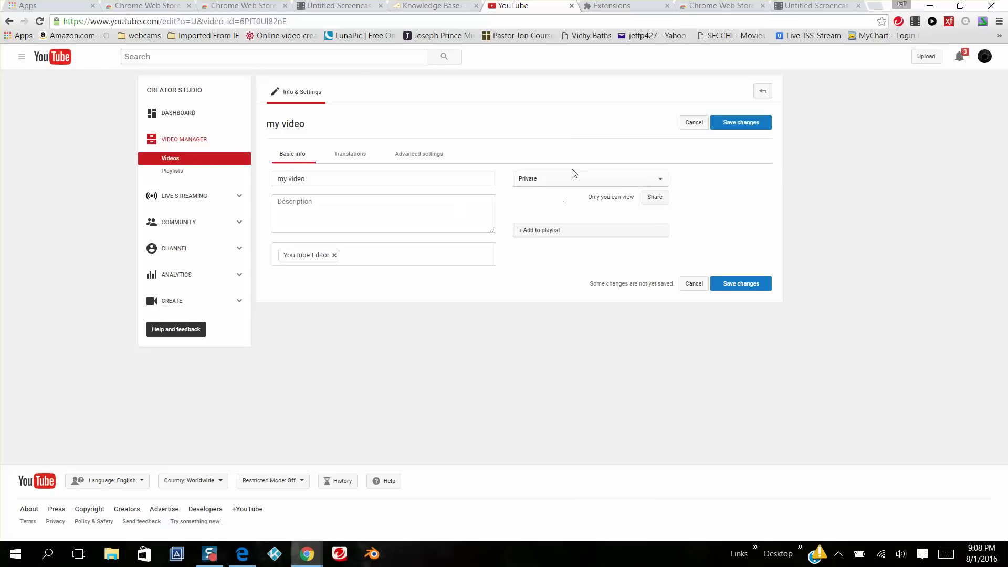
mouse_move(540, 184)
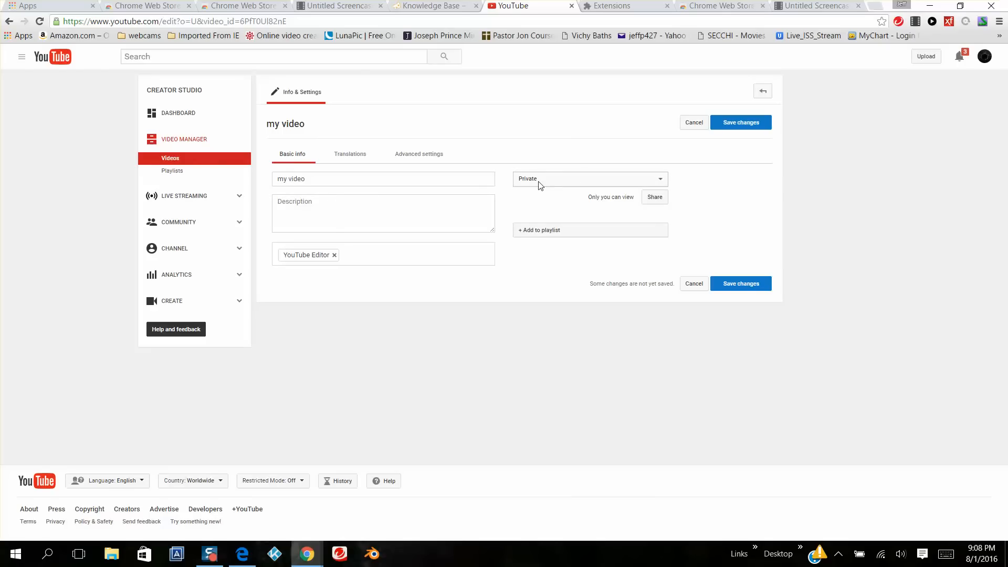
Step: Change the video's privacy from Private to Public and minimize the browser
click(590, 178)
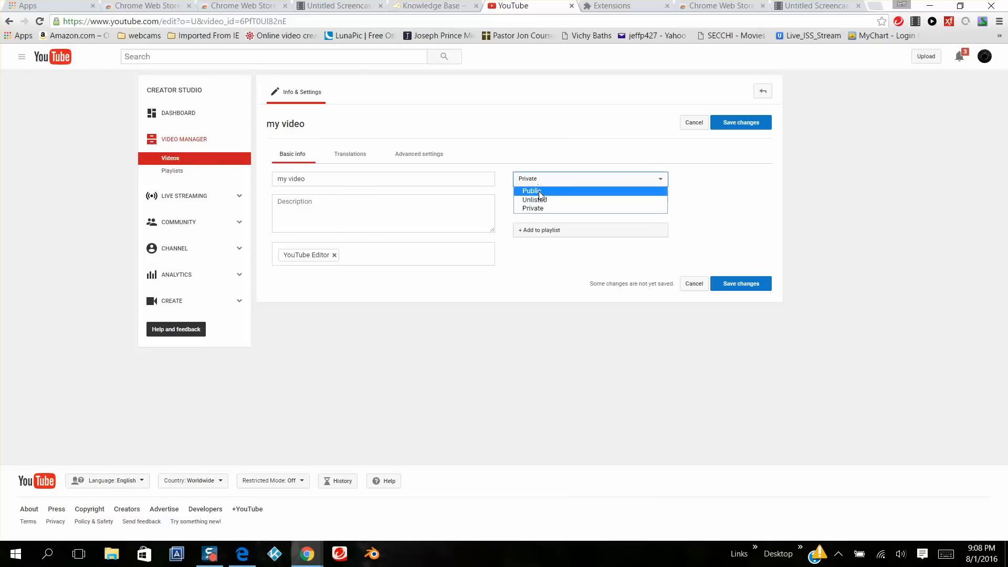
click(530, 190)
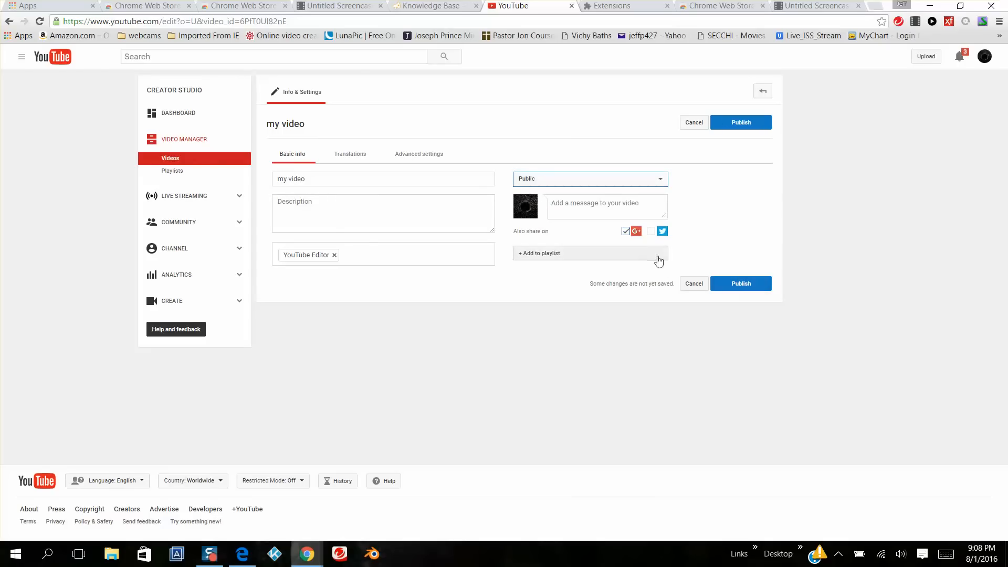
mouse_move(609, 230)
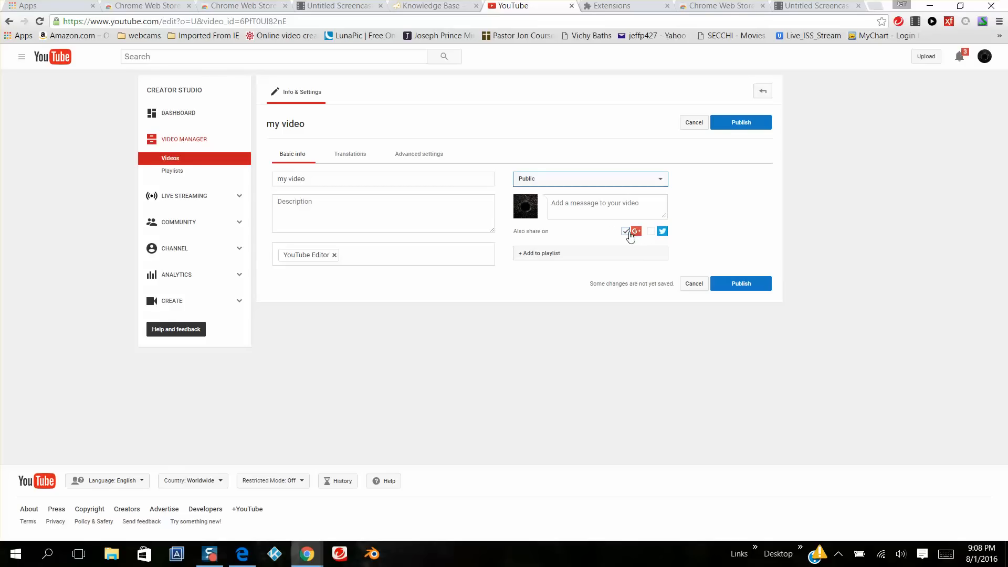
mouse_move(609, 246)
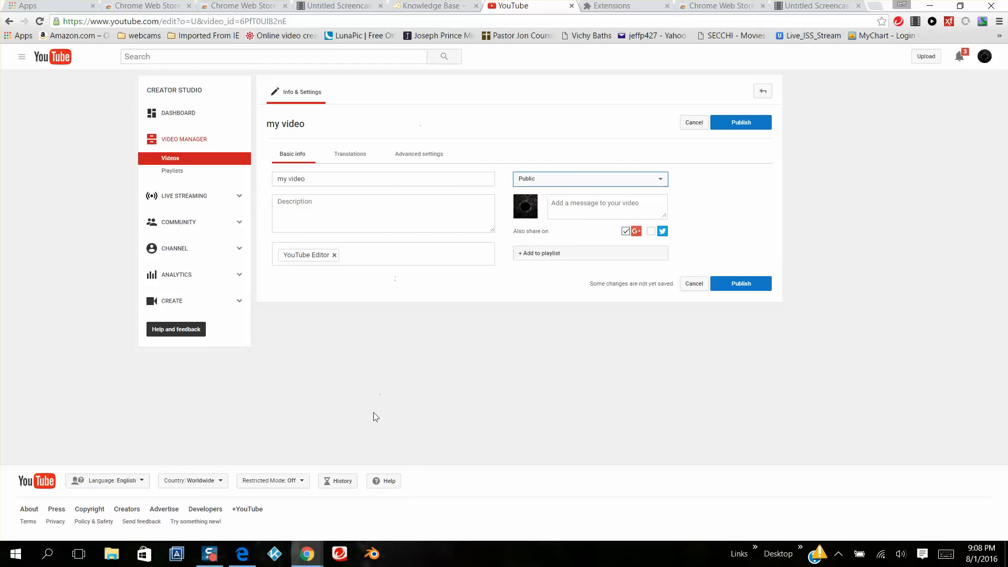
click(209, 555)
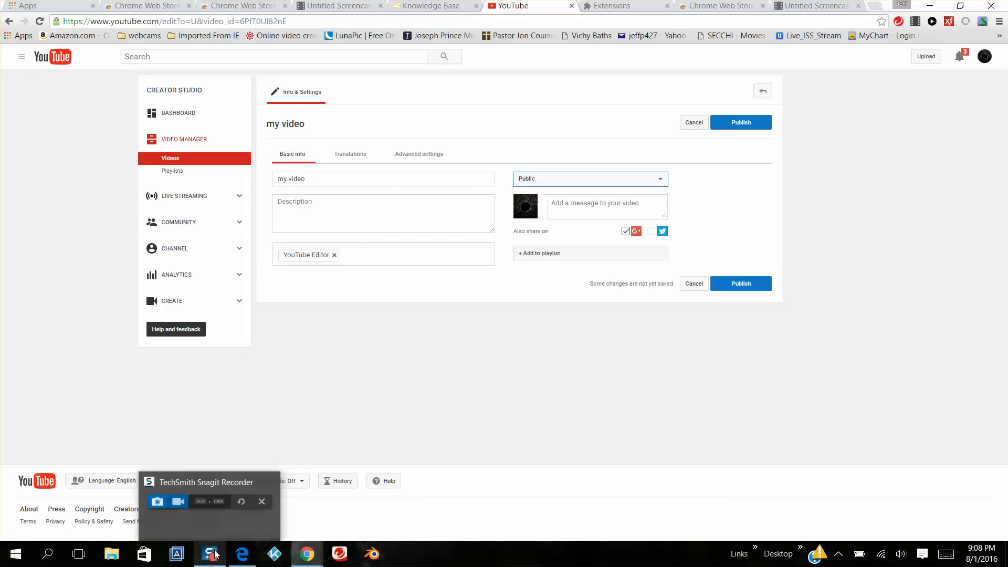
click(209, 554)
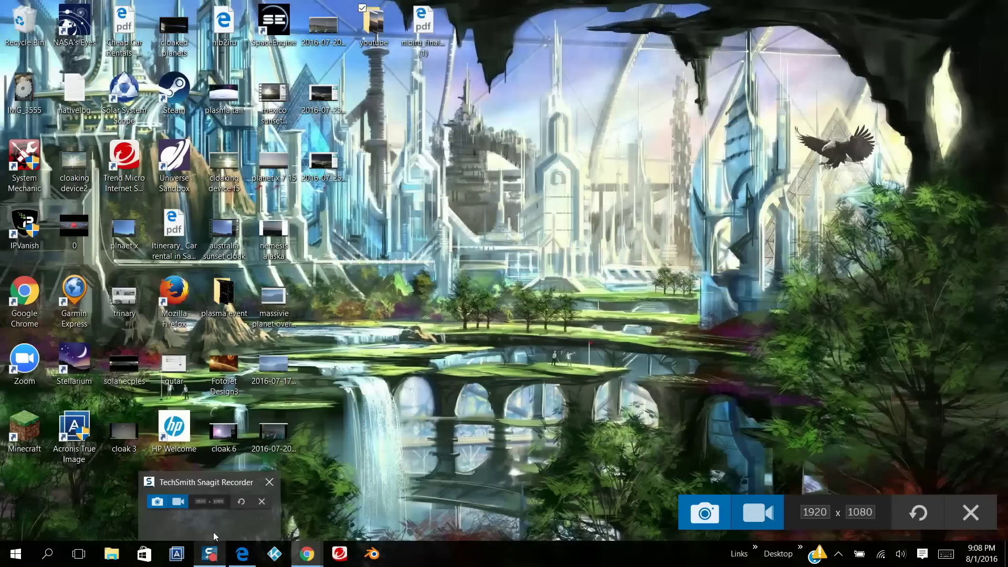